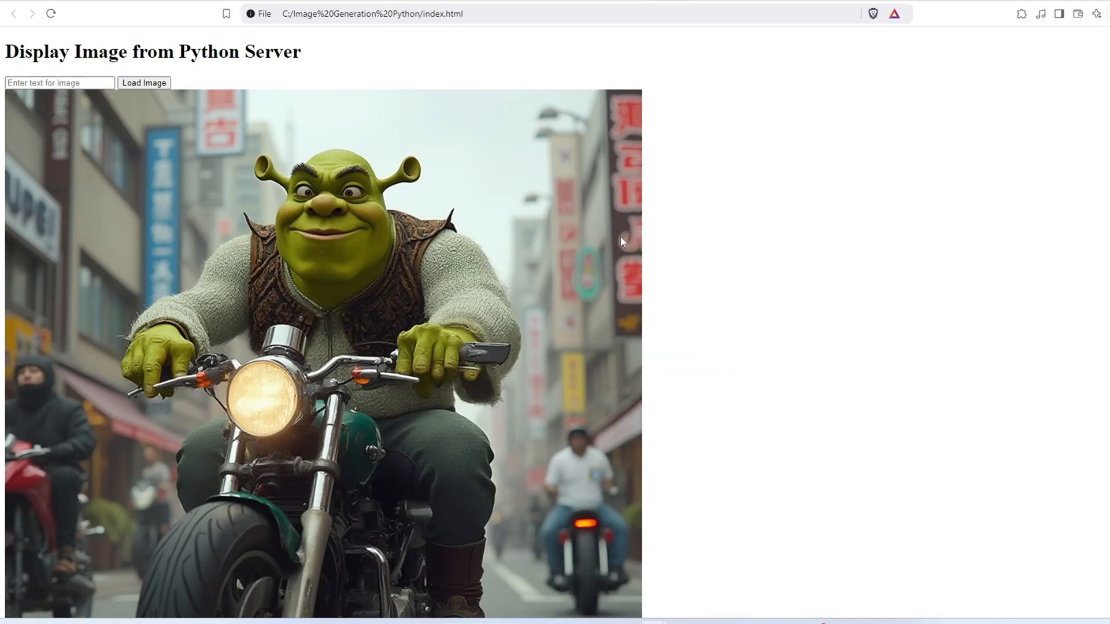
pyautogui.moveTo(184, 202)
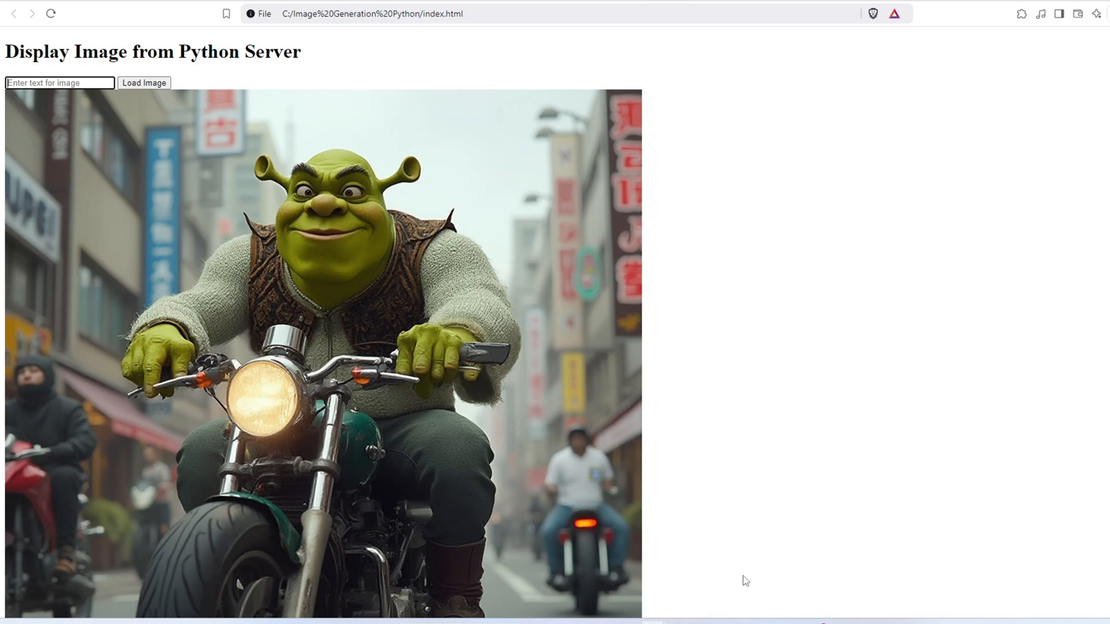
# Step: Enter a new Shrek prompt on the image page to start ComfyUI generation
pyautogui.write('Shrek eatin')
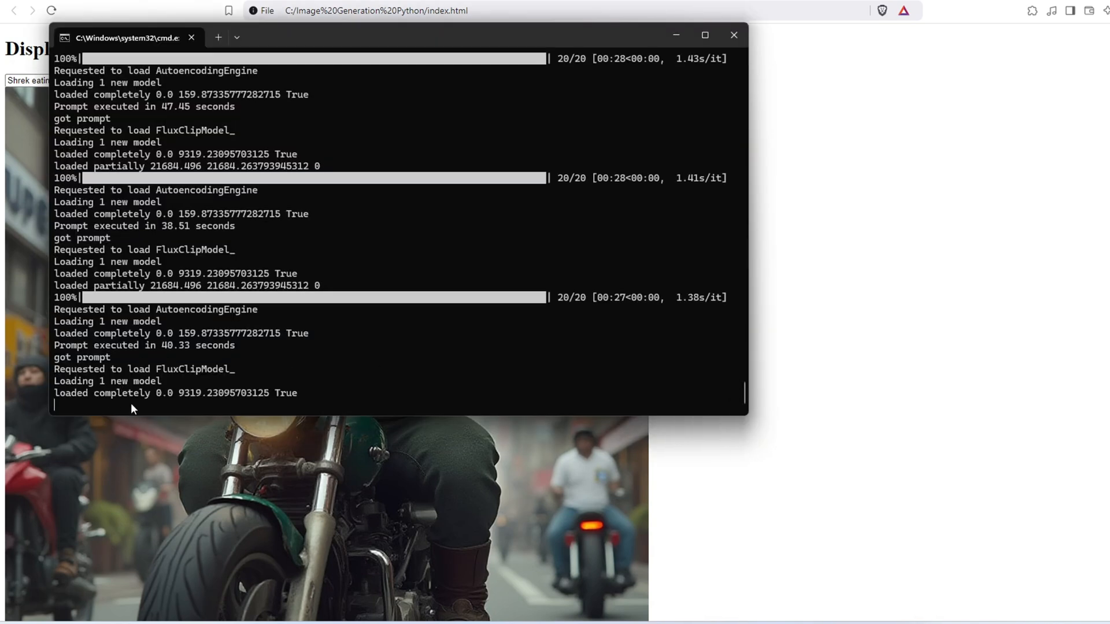
pyautogui.moveTo(603, 478)
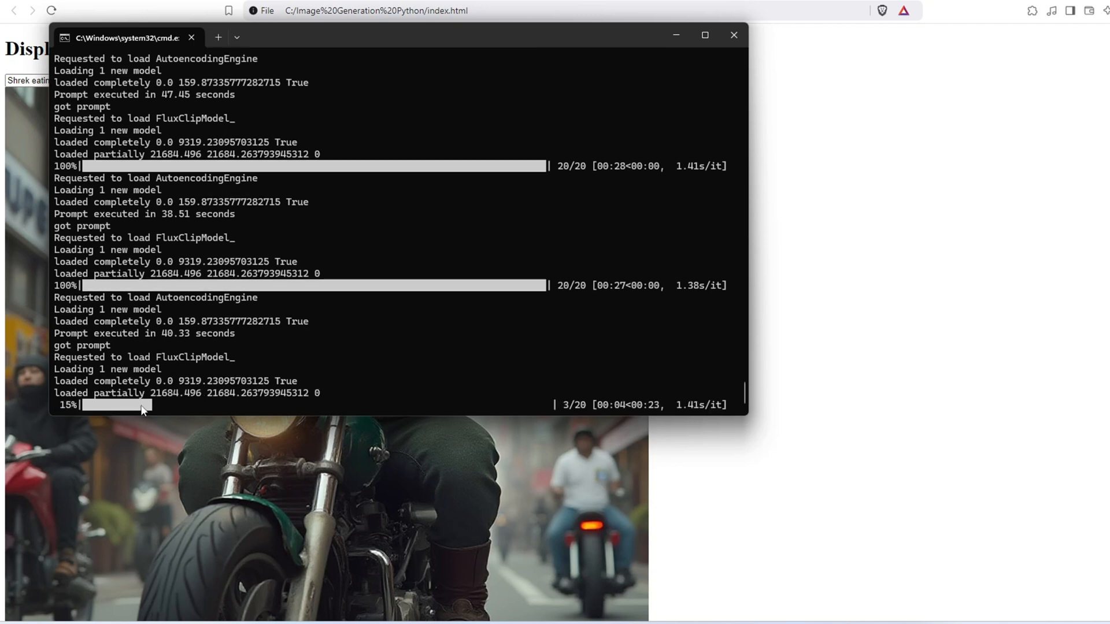
pyautogui.moveTo(720, 478)
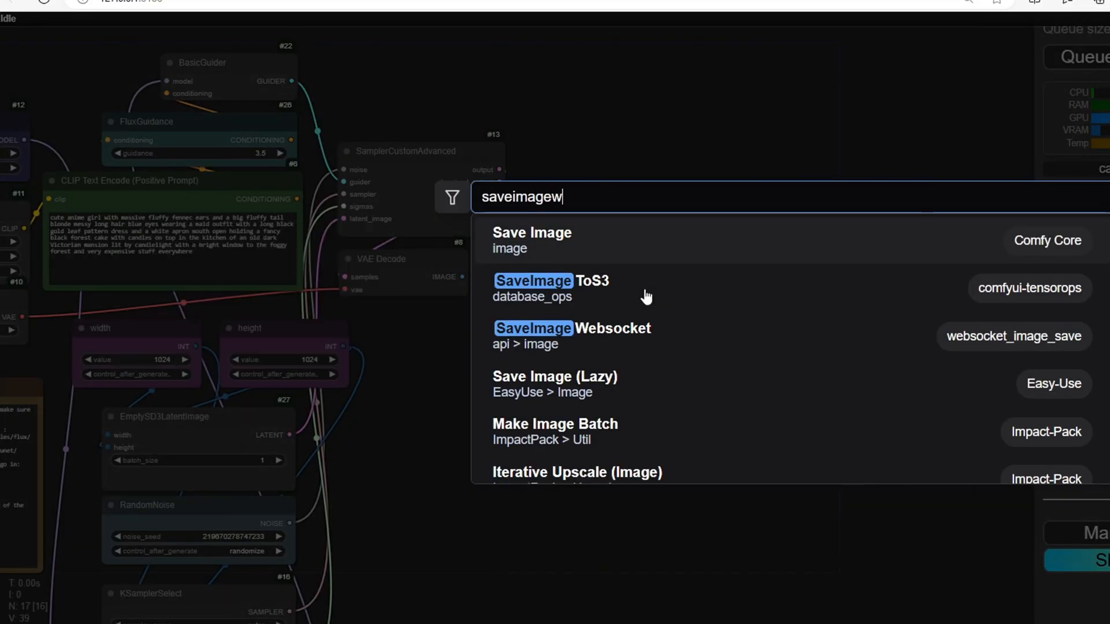
# Step: Search the ComfyUI canvas for 'saveimage' nodes, including the websocket image saver
pyautogui.click(571, 328)
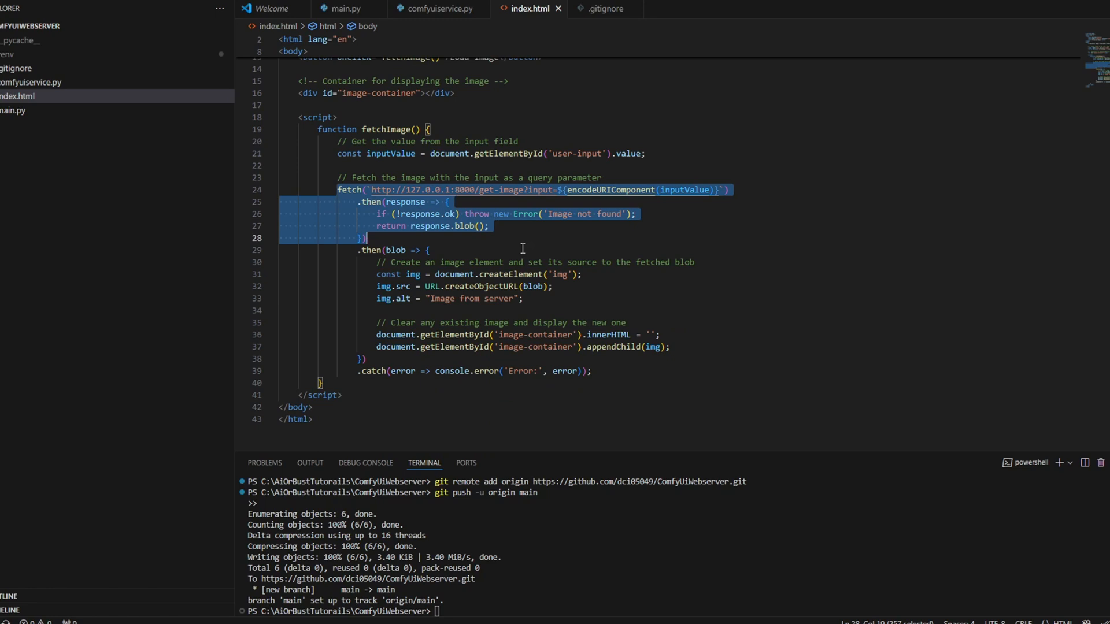
pyautogui.scroll(3)
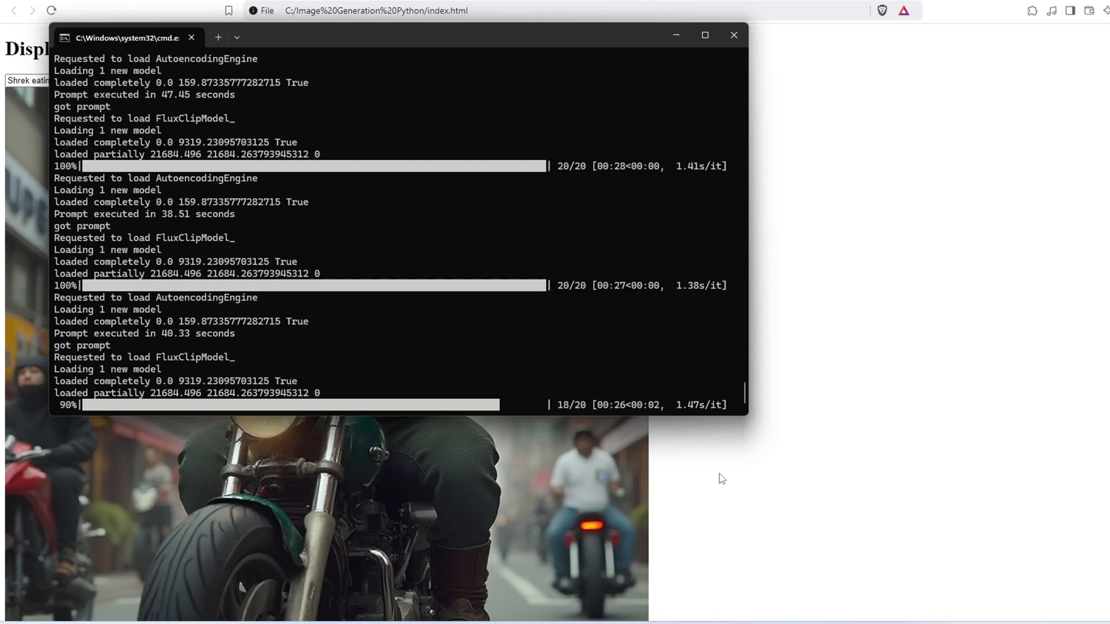
pyautogui.moveTo(794, 339)
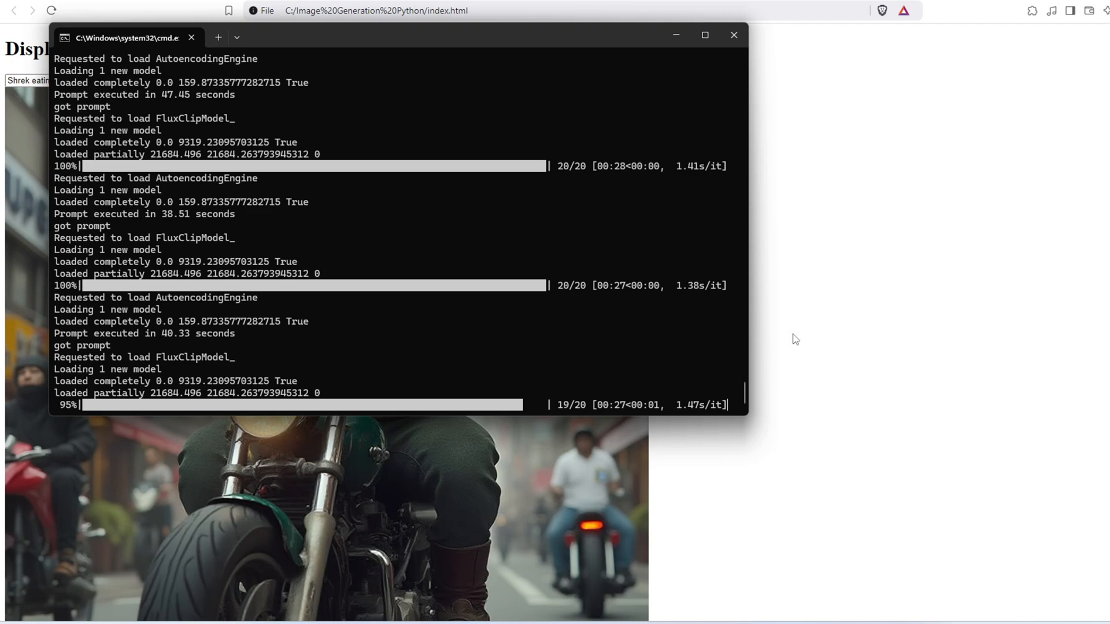
# Step: Bring up the ComfyUiWebserver GitHub repository page in Brave
pyautogui.click(734, 34)
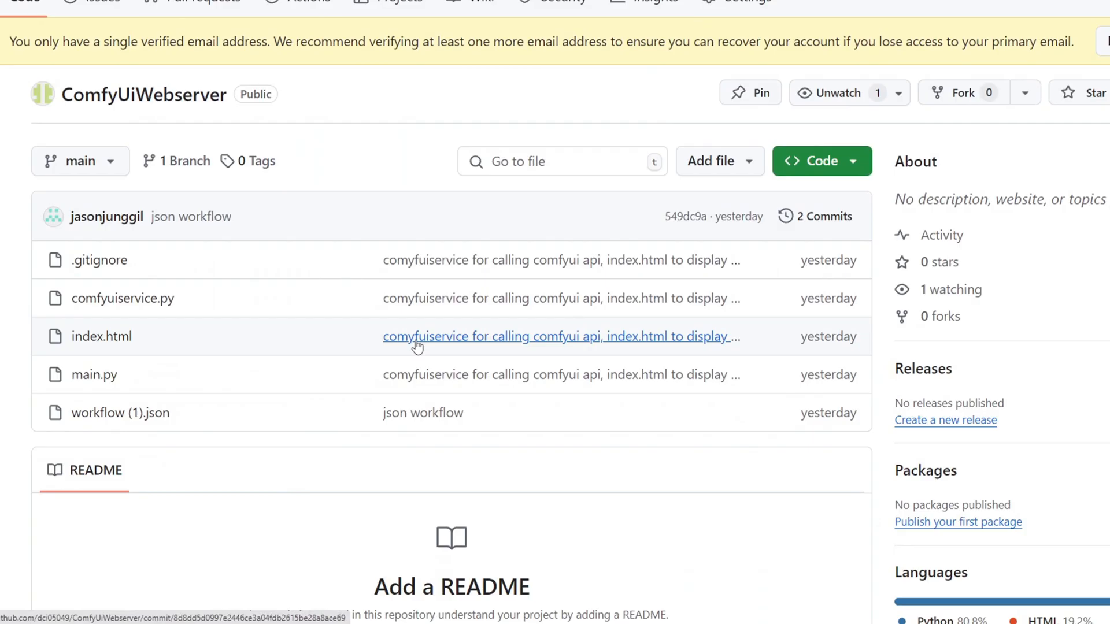
pyautogui.moveTo(216, 353)
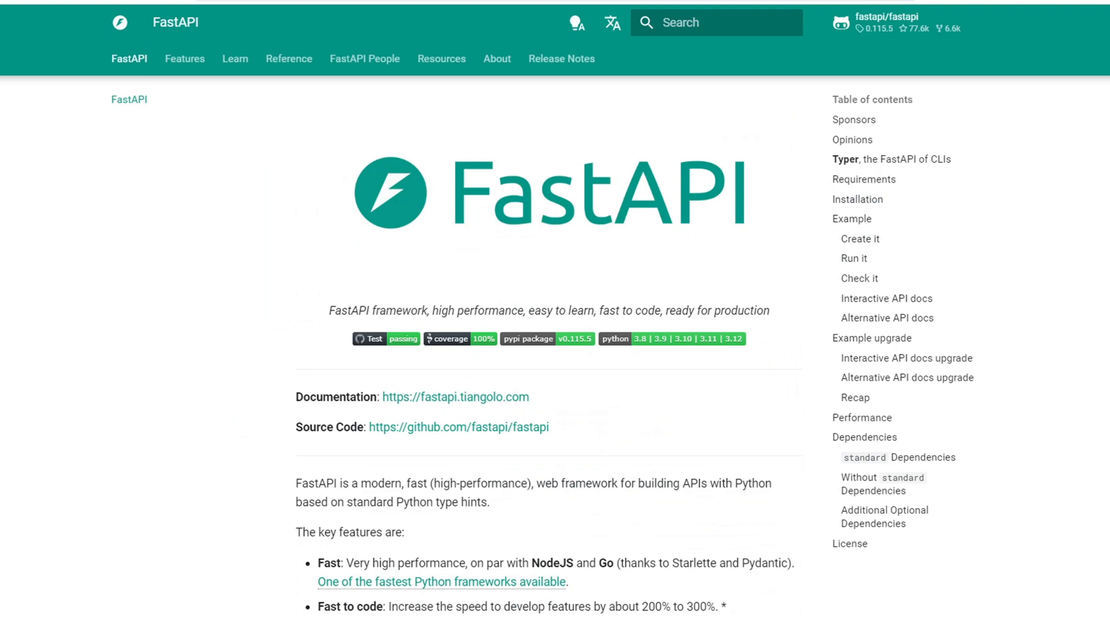
# Step: Scroll down the FastAPI documentation home page through its key features
pyautogui.scroll(-3)
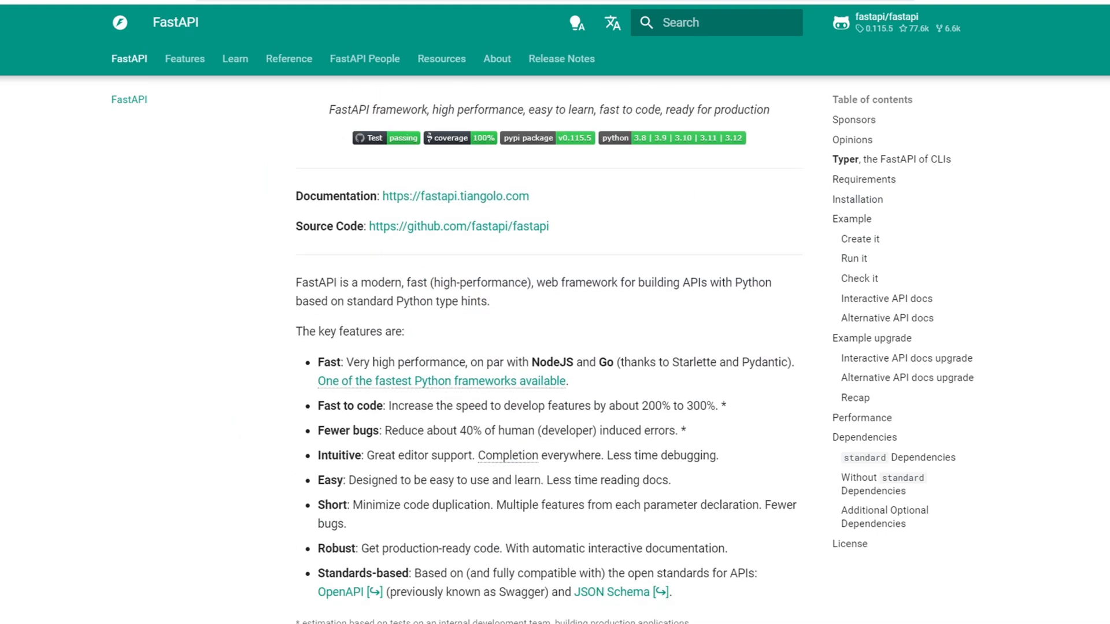
pyautogui.scroll(-3)
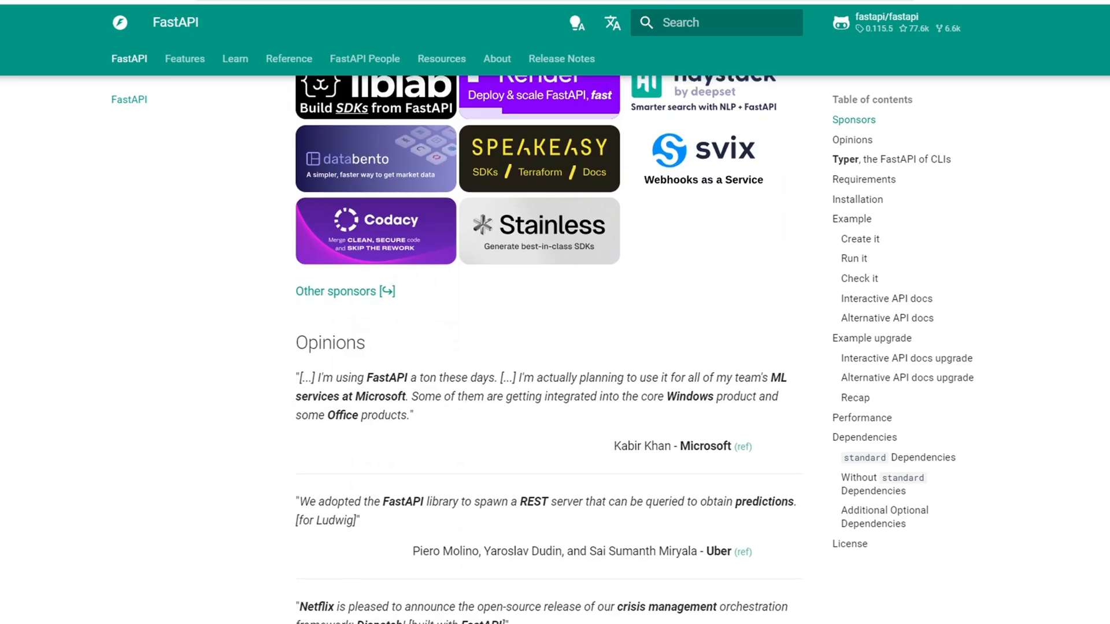
pyautogui.scroll(-3)
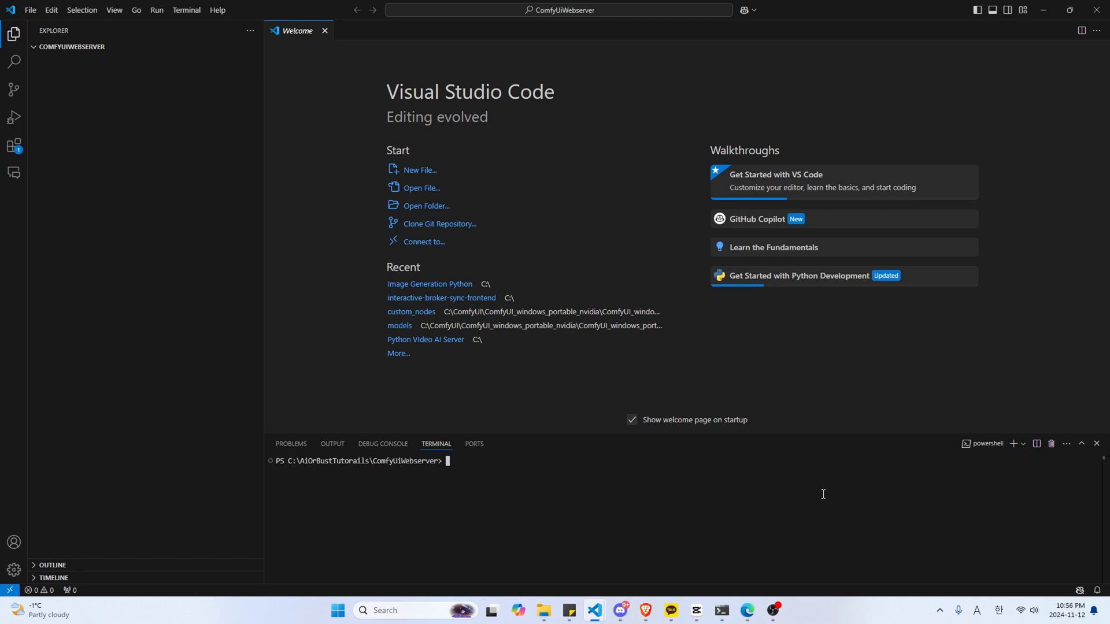
# Step: Create a Python virtual environment named venv and activate it
pyautogui.write('python -m venv venv')
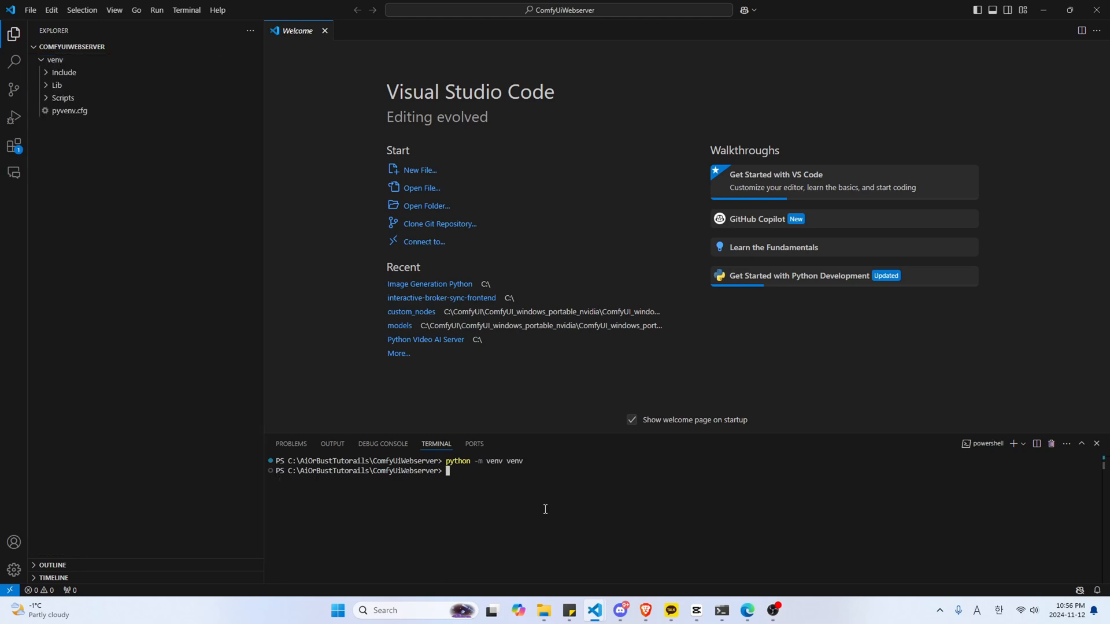
pyautogui.write('.\\venv\\Scripts\\')
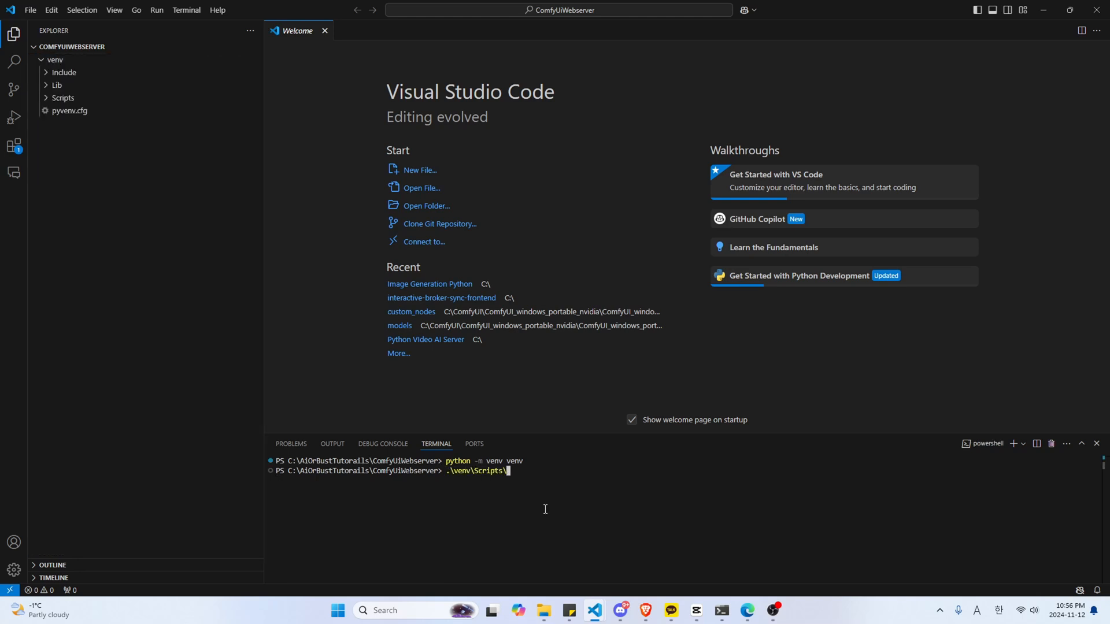
pyautogui.press('Return')
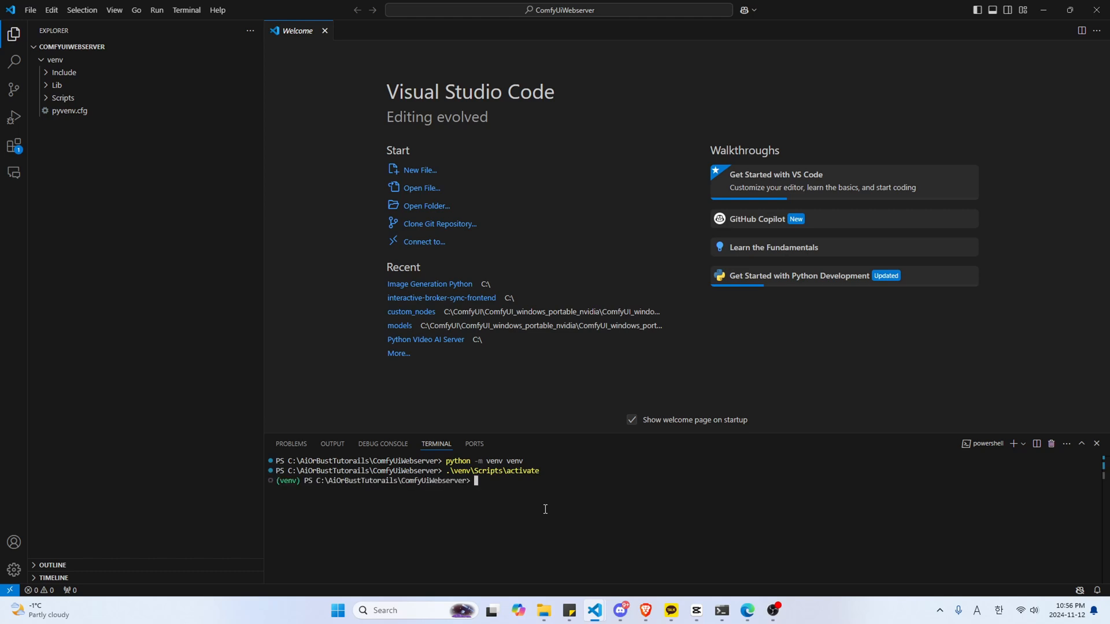
# Step: Install fastapi and uvicorn with pip, and begin main.py with 'from fastapi'
pyautogui.write('pip i')
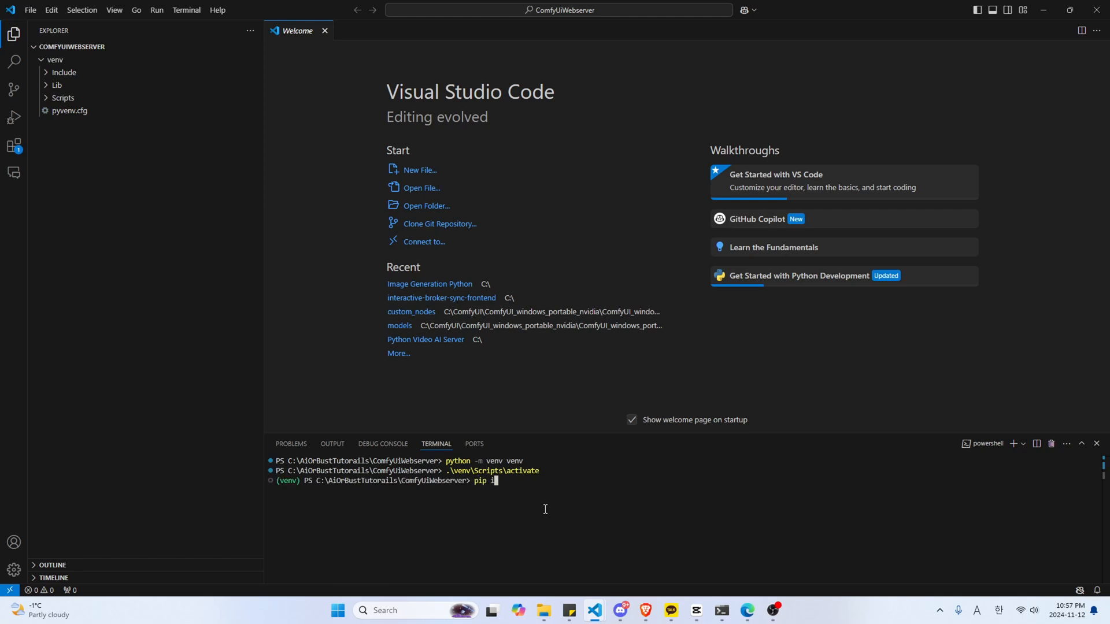
pyautogui.write('nstall fastapi uvicorn')
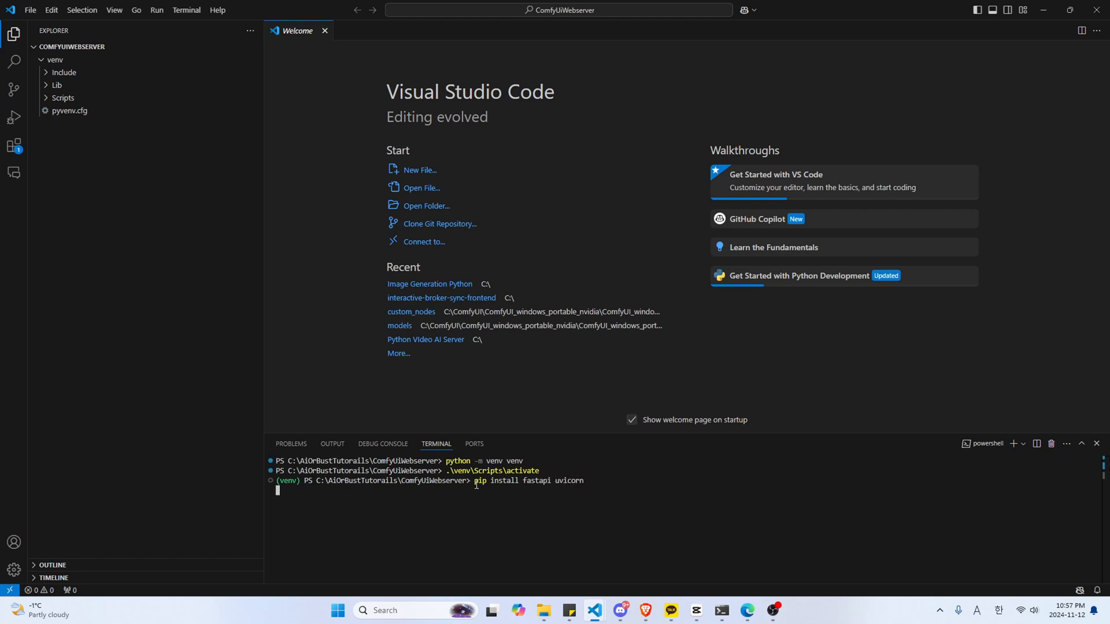
pyautogui.press('Return')
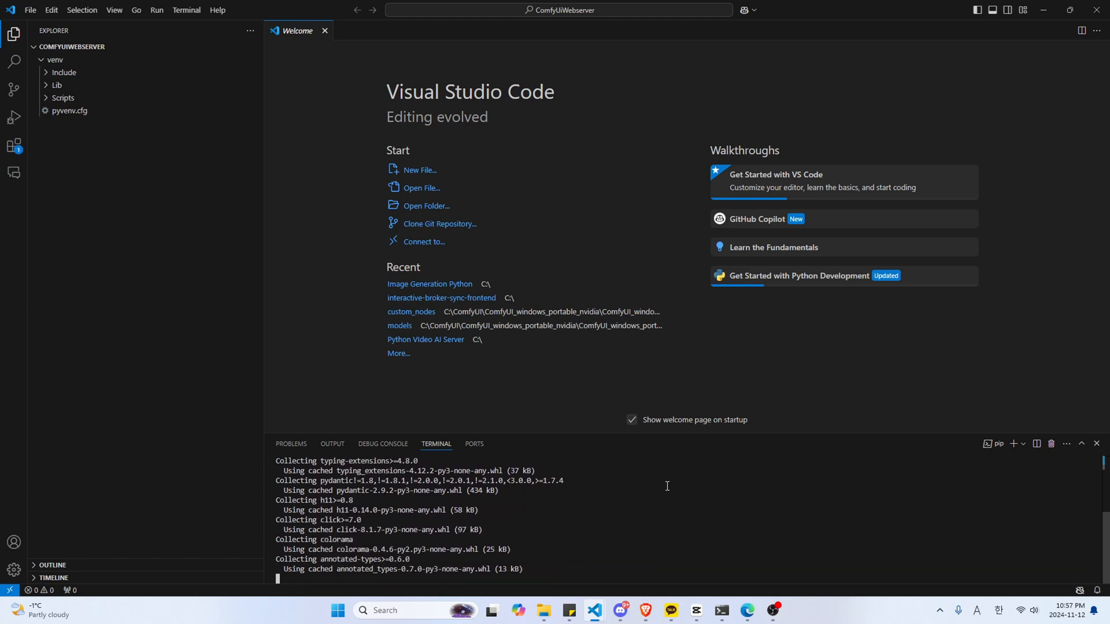
pyautogui.write('from fastap')
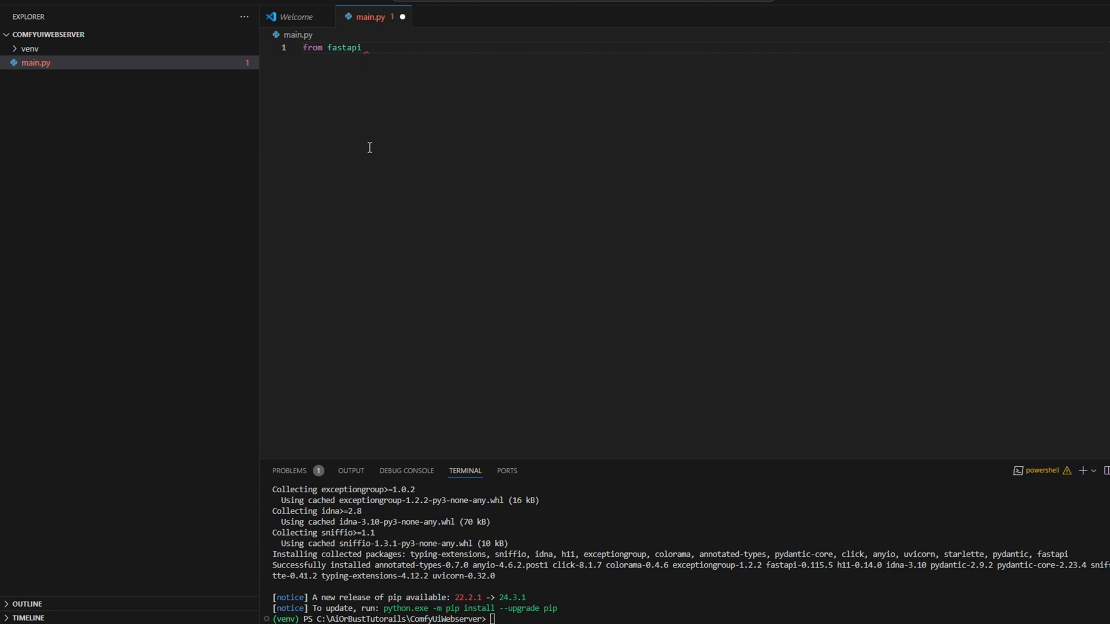
# Step: Define app = FastAPI() and a /hello read_hello route returning 'Hello World!'
pyautogui.write('import FastAPI')
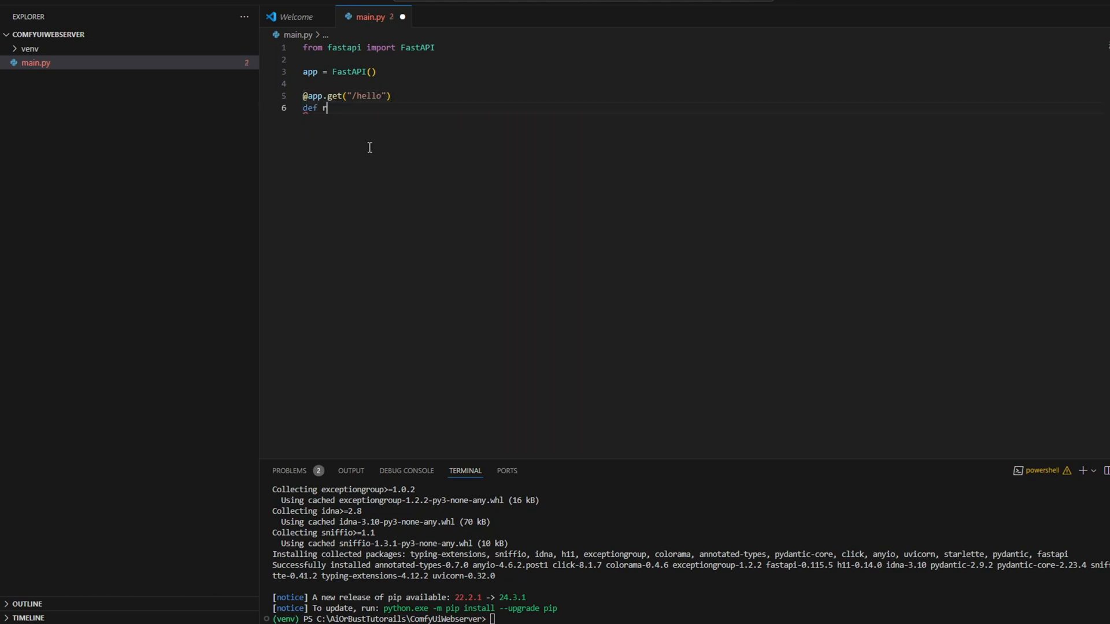
pyautogui.write('ead_hello():')
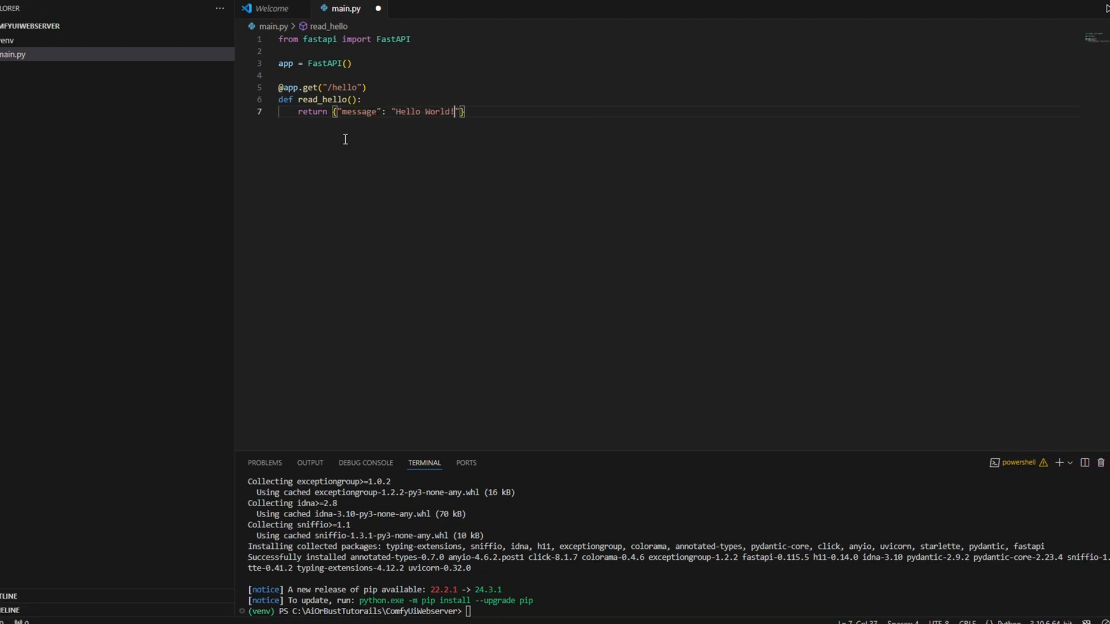
pyautogui.write('uvicorn ma')
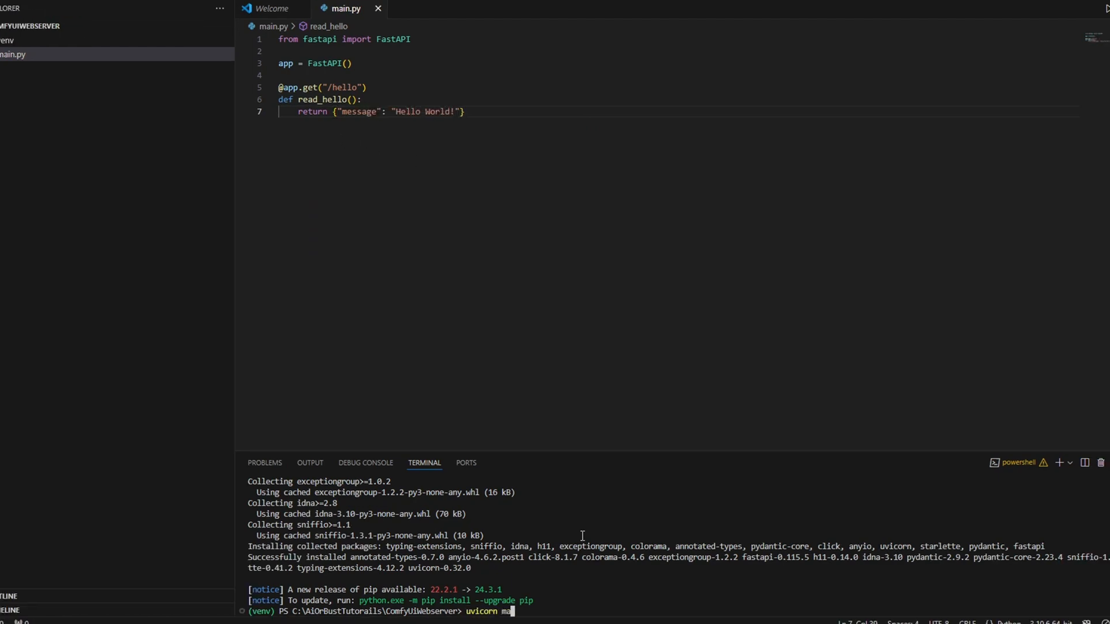
# Step: Run uvicorn main:app --reload and confirm GET /hello returns 200 OK
pyautogui.write('in:app --reload')
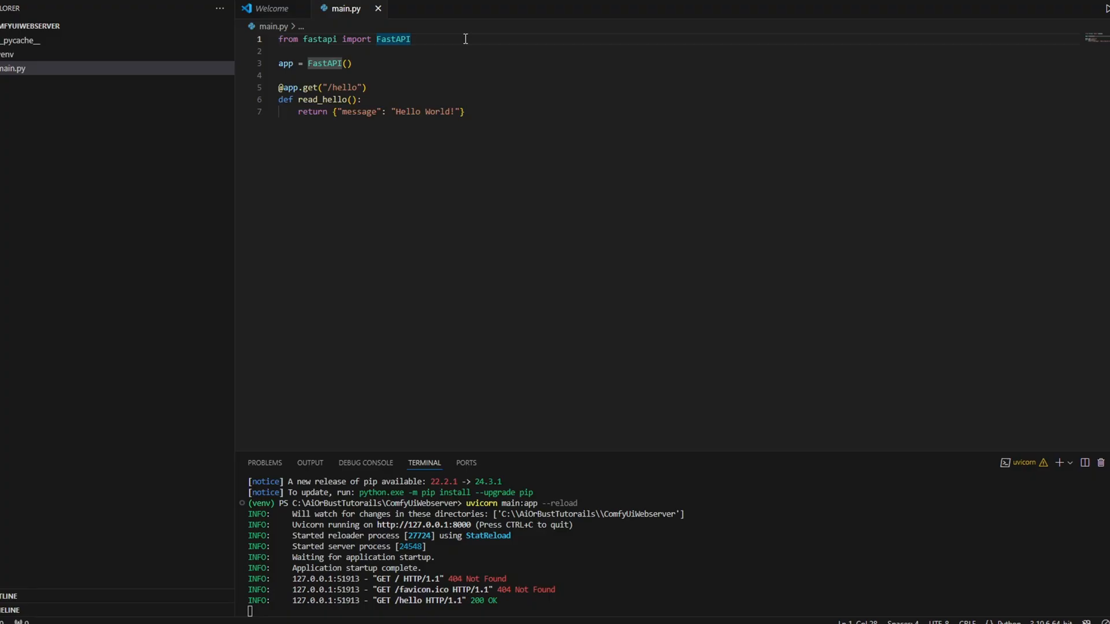
# Step: Import StreamingResponse, CORSMiddleware from fastapi.middleware.cors, io and comfyuiservice into main.py
pyautogui.write('from fastapi.responses')
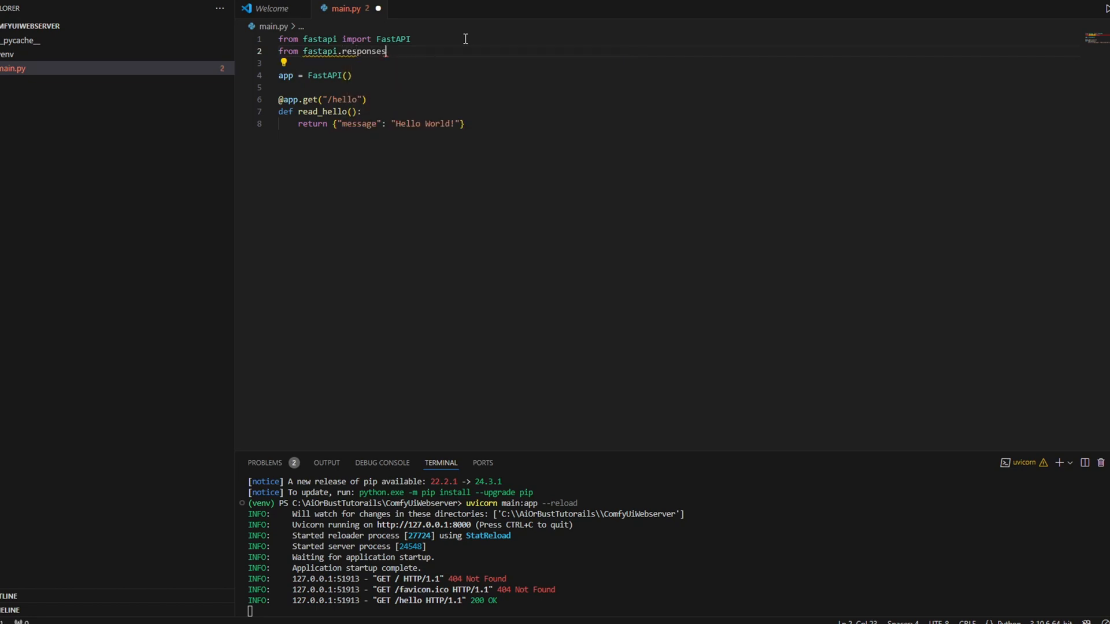
pyautogui.write('import')
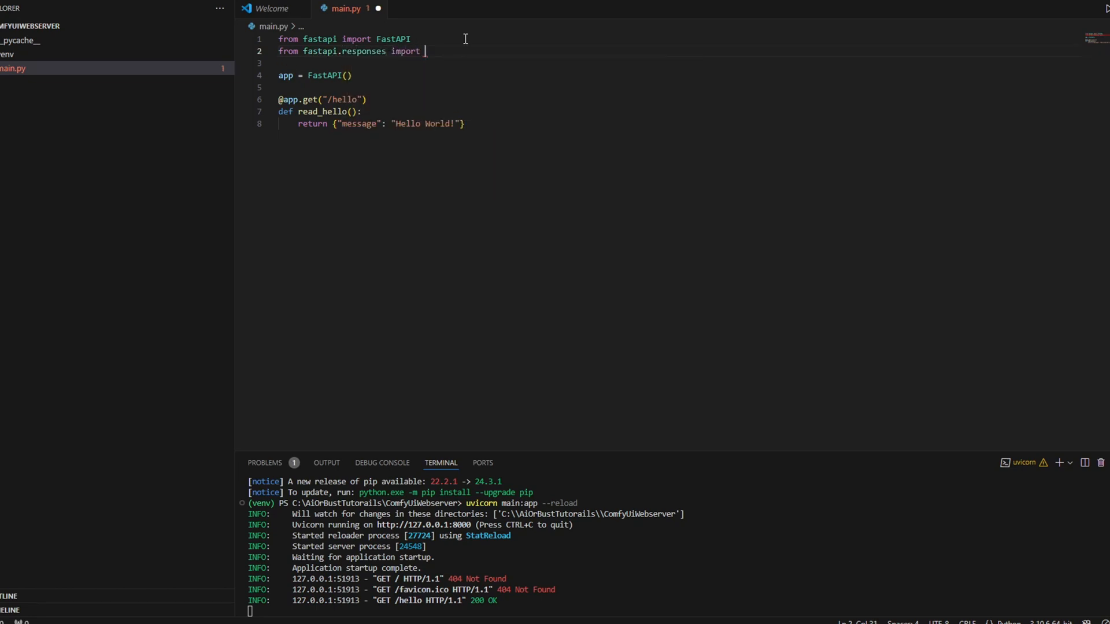
pyautogui.write('StreamingResponse')
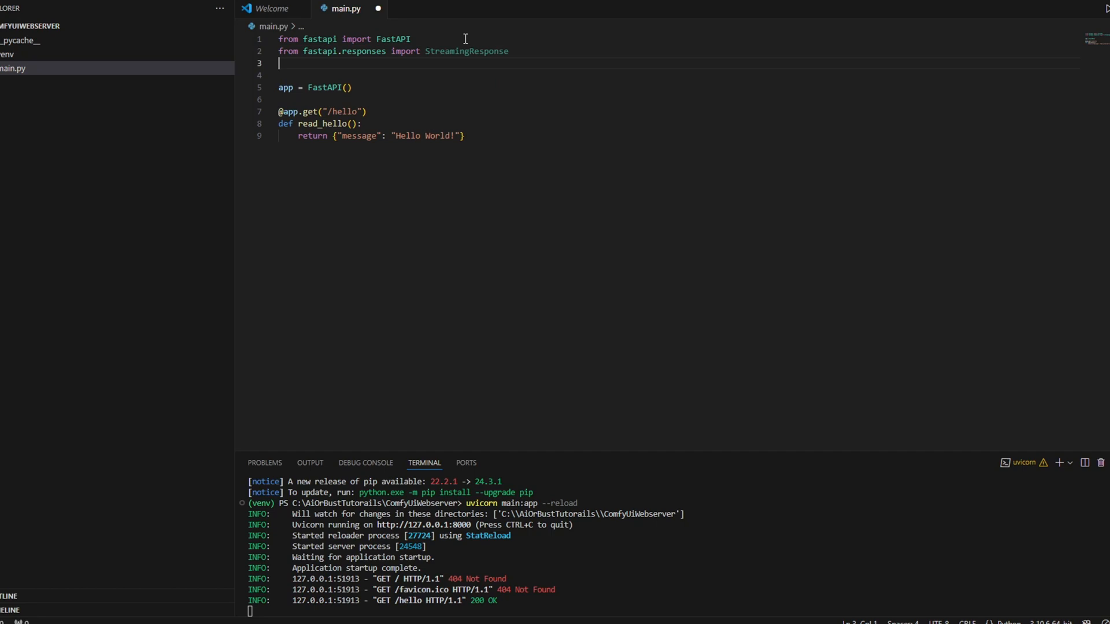
pyautogui.write('from fastapi.')
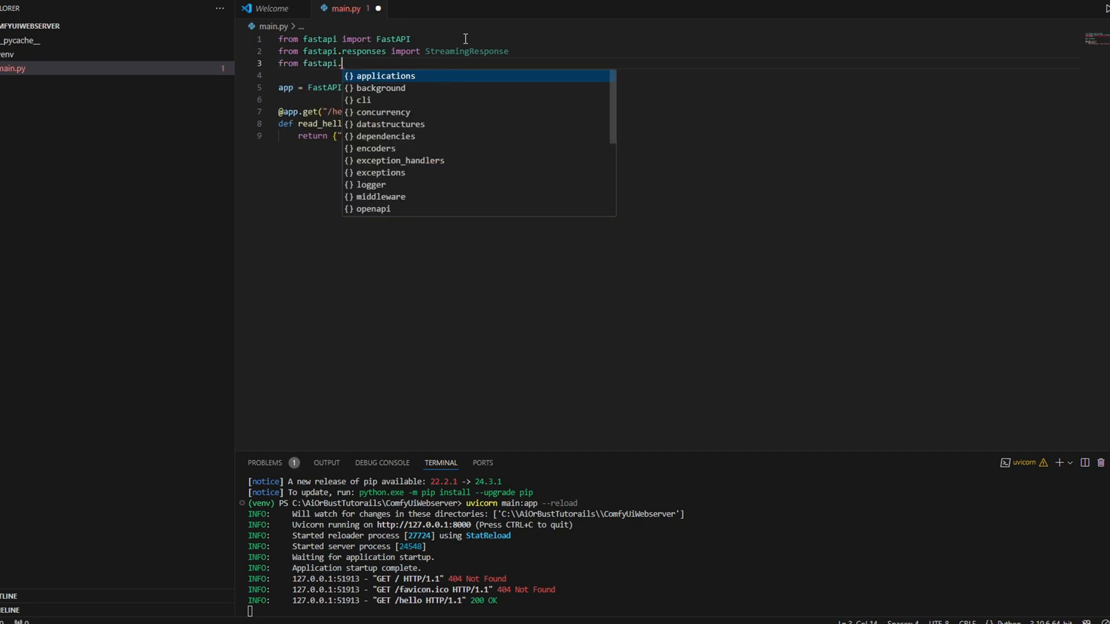
pyautogui.write('middleware.cors import CORSMiddleware')
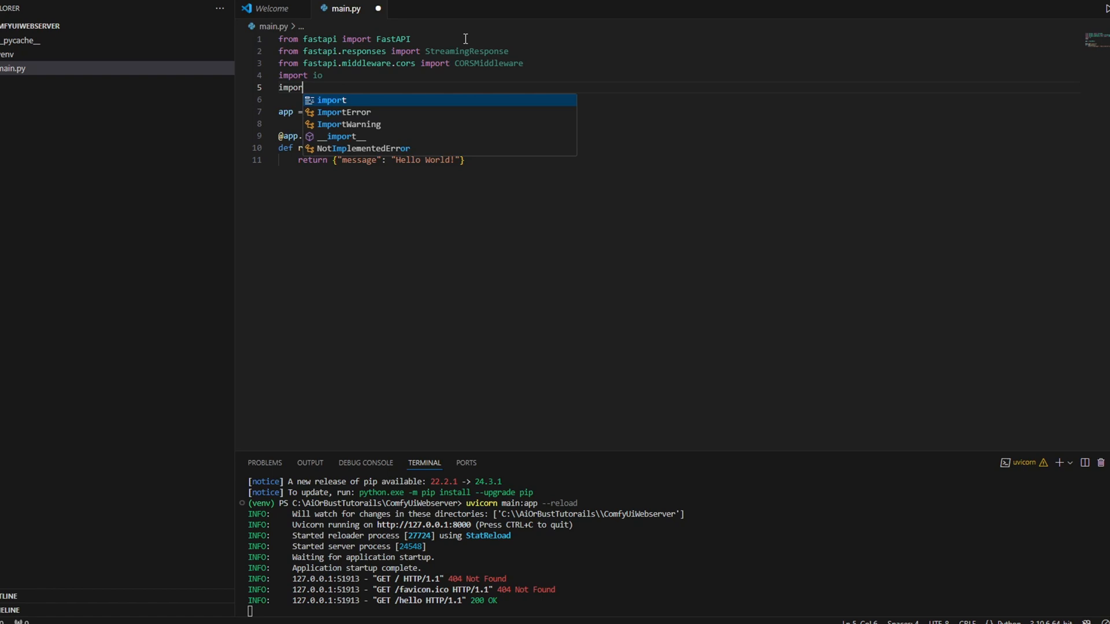
pyautogui.write('comfyuiservice')
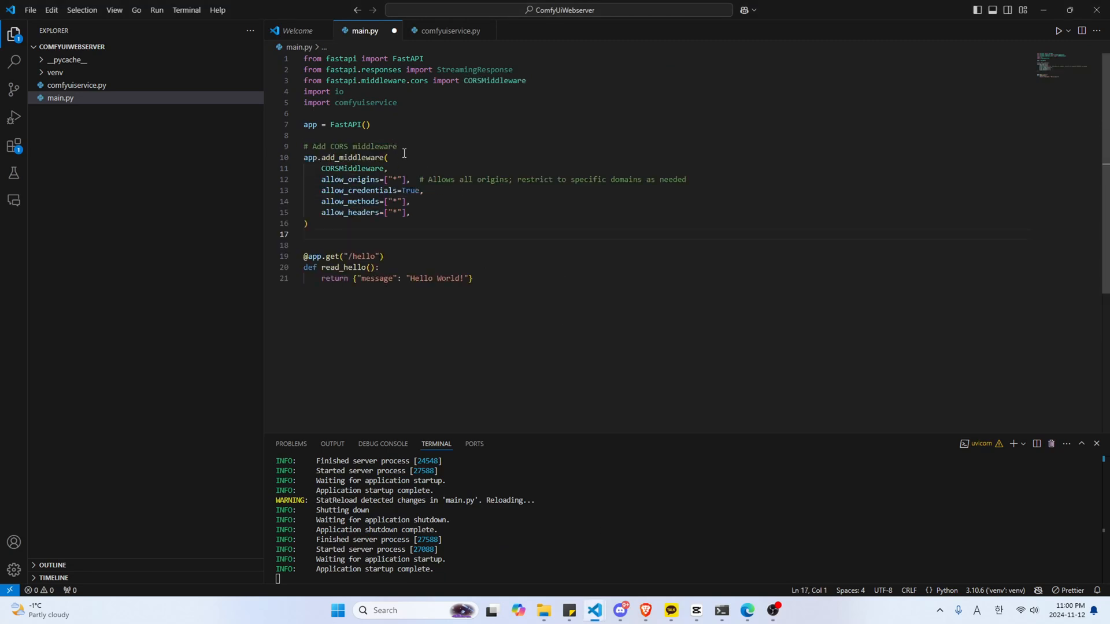
pyautogui.write('@app.get("')
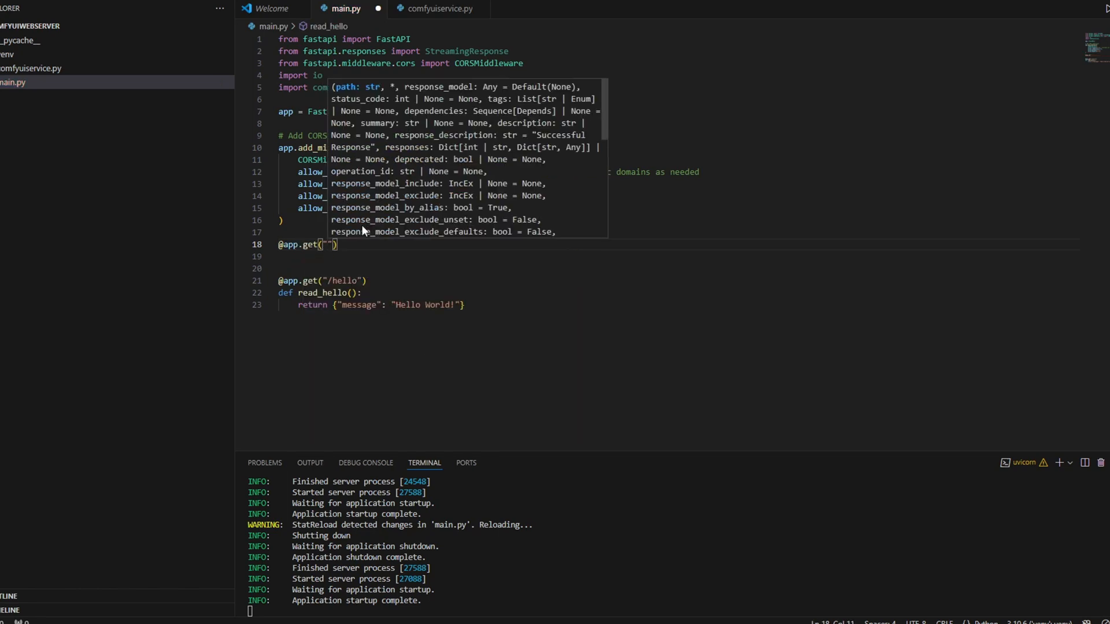
pyautogui.write('/get-image')
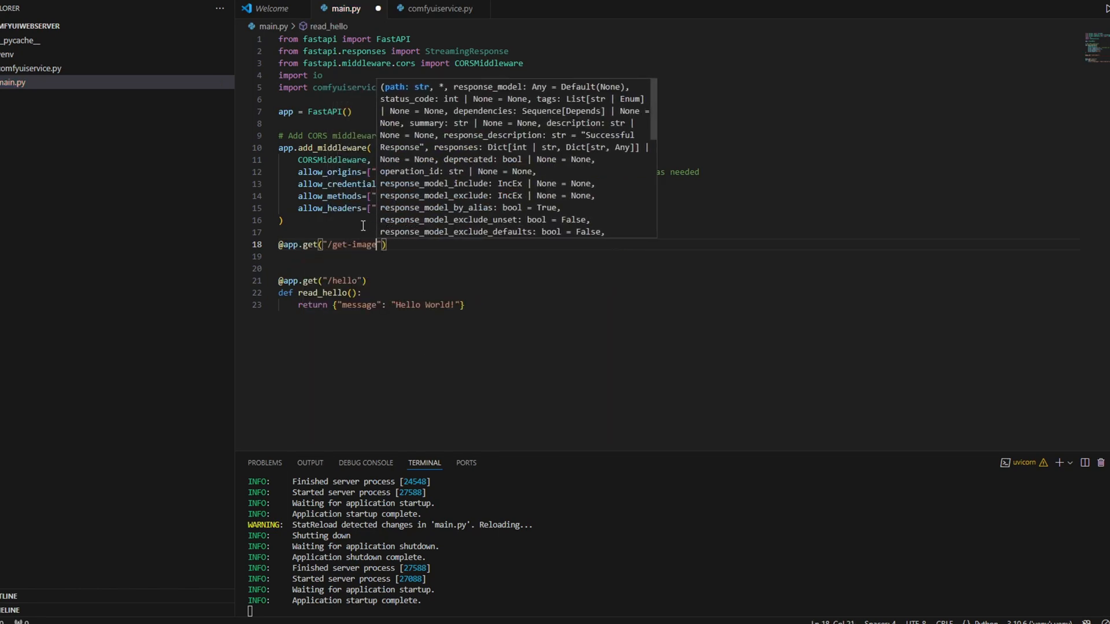
pyautogui.press('Escape')
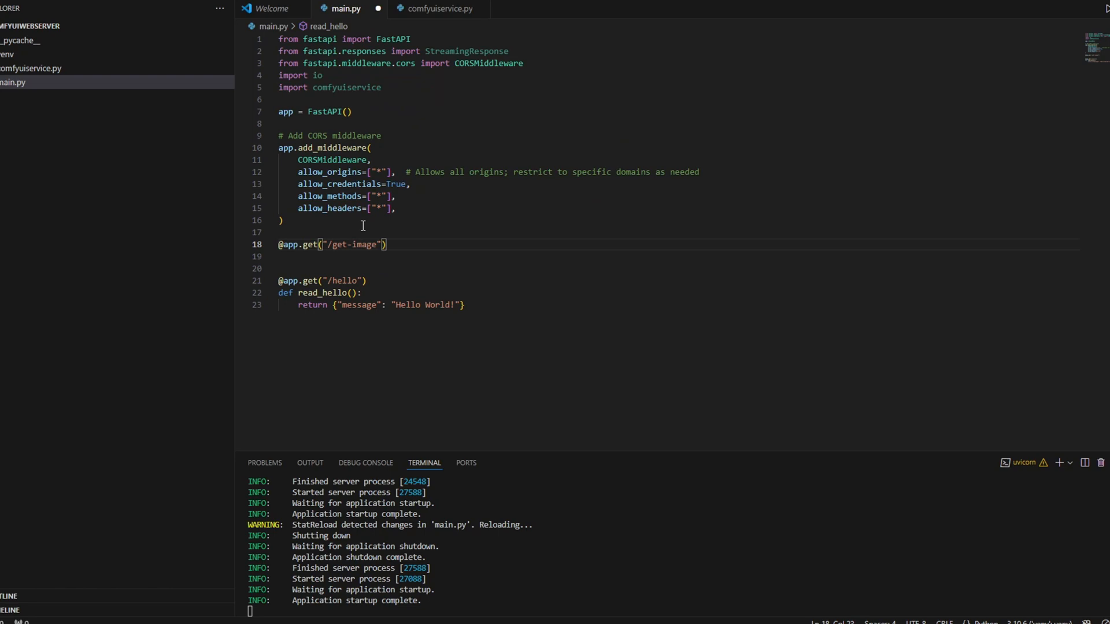
pyautogui.write('async def get_image(')
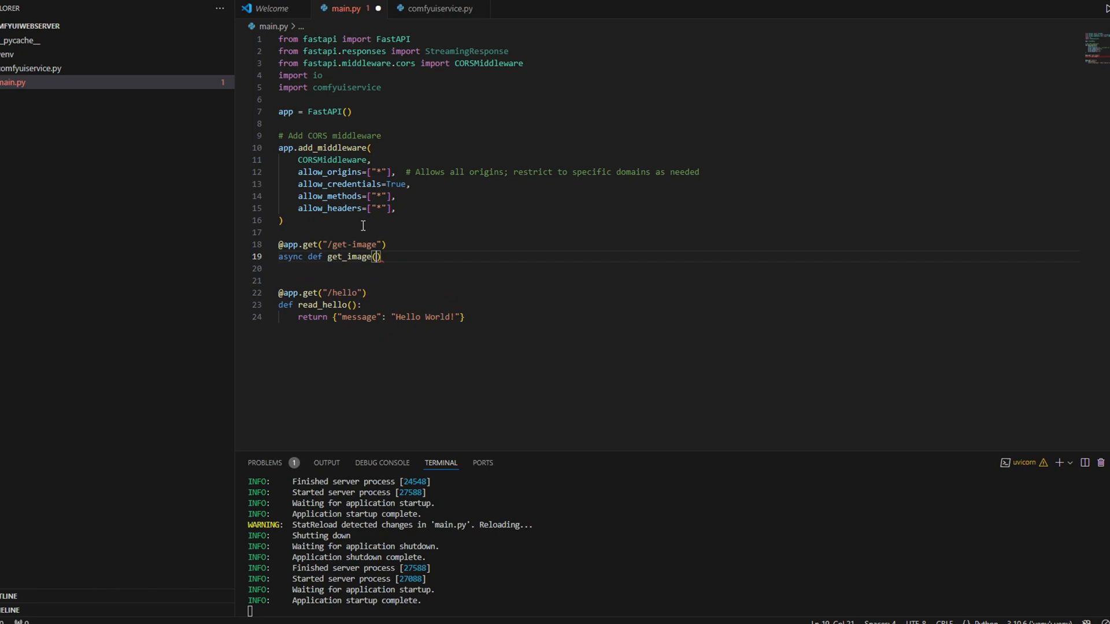
pyautogui.write('input: str = Que')
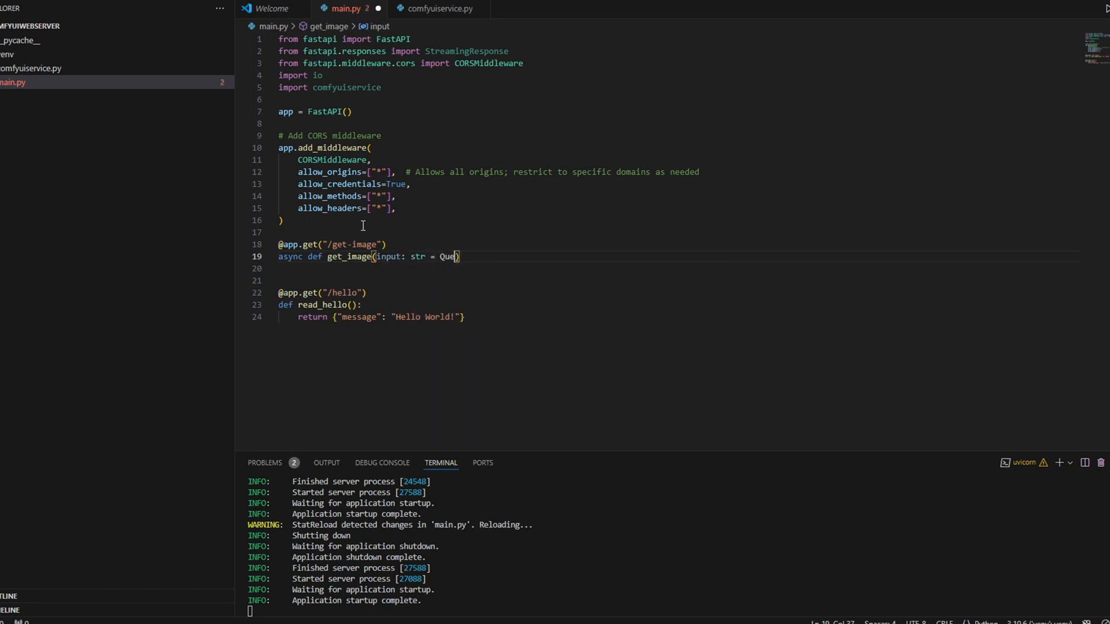
pyautogui.press('Backspace')
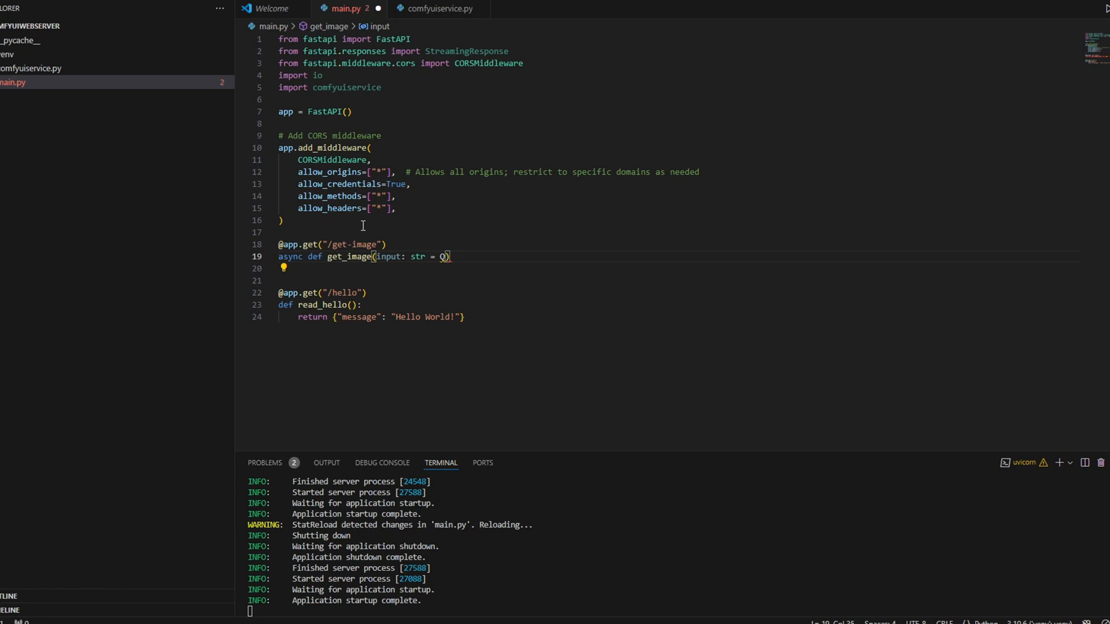
pyautogui.write('uery')
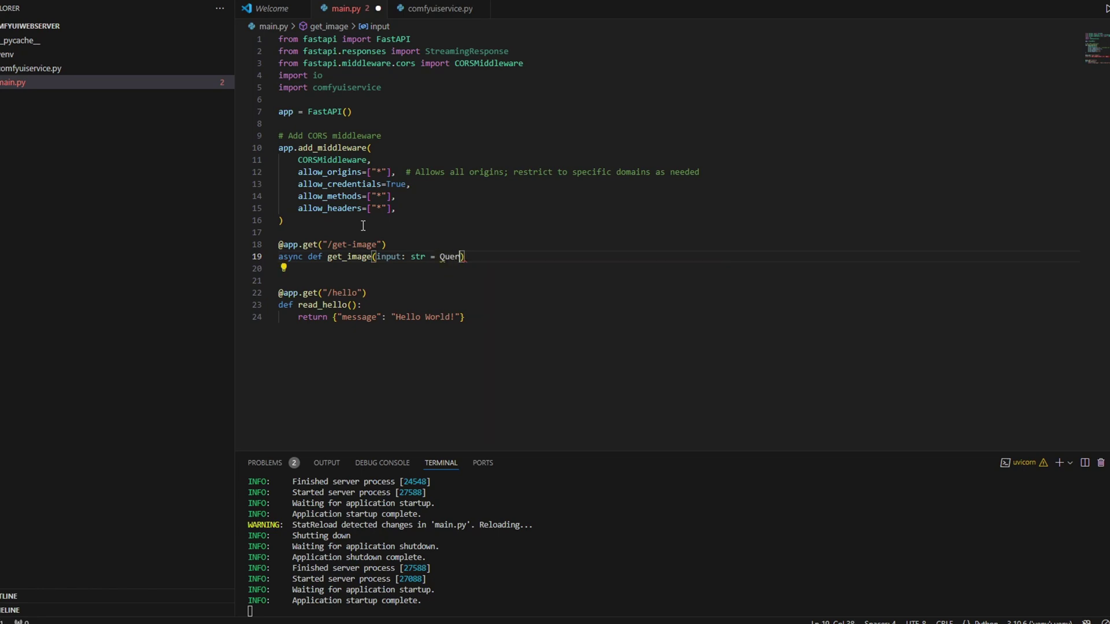
pyautogui.write('None)')
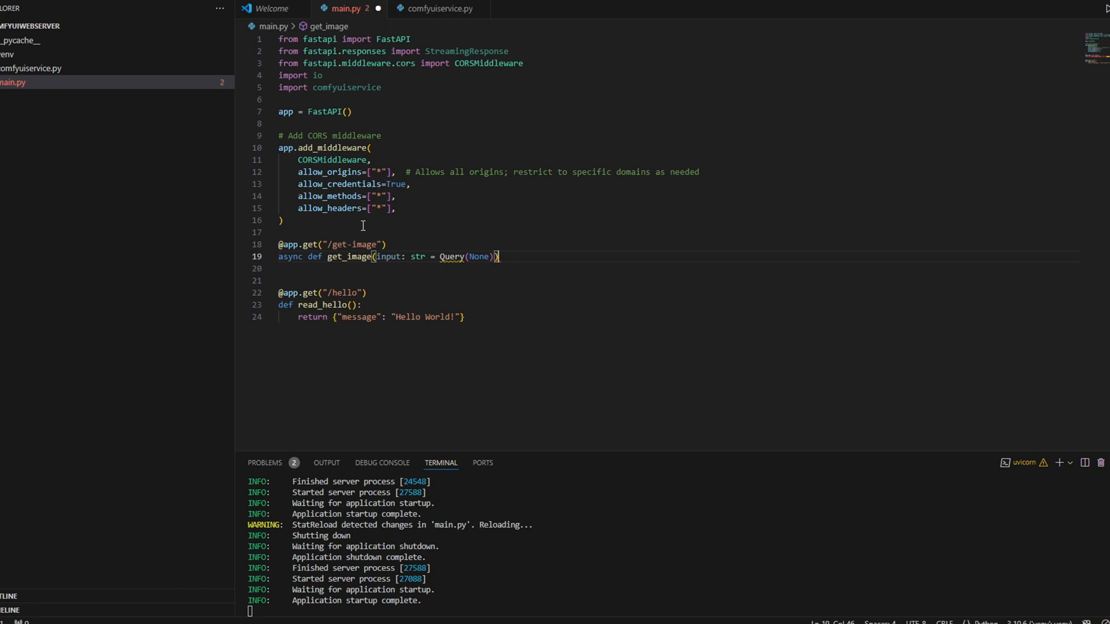
pyautogui.write(':')
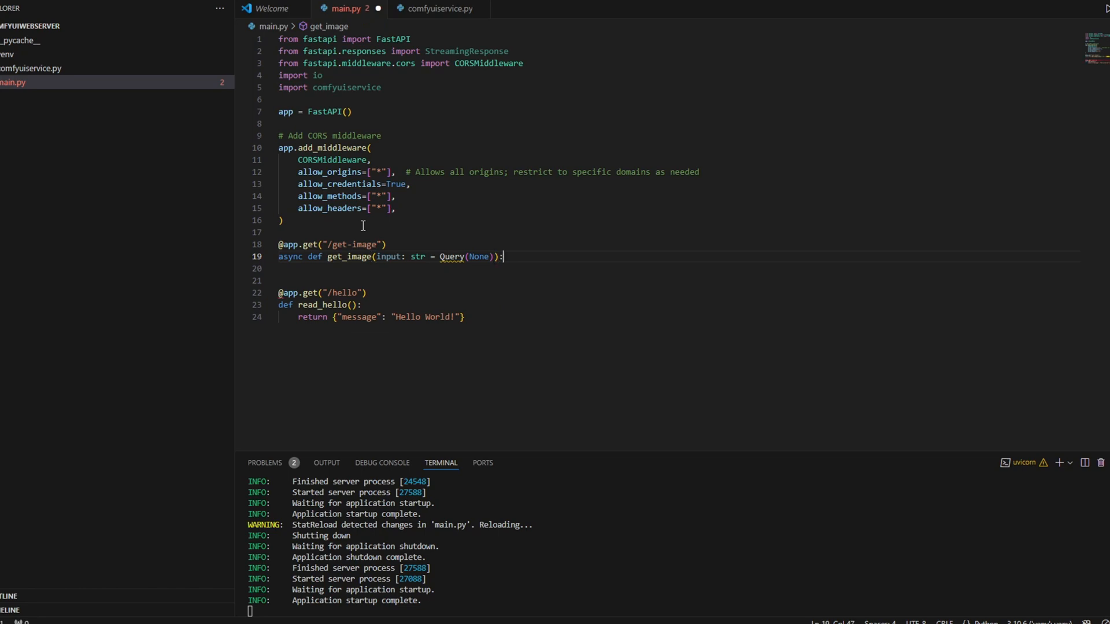
pyautogui.moveTo(390, 66)
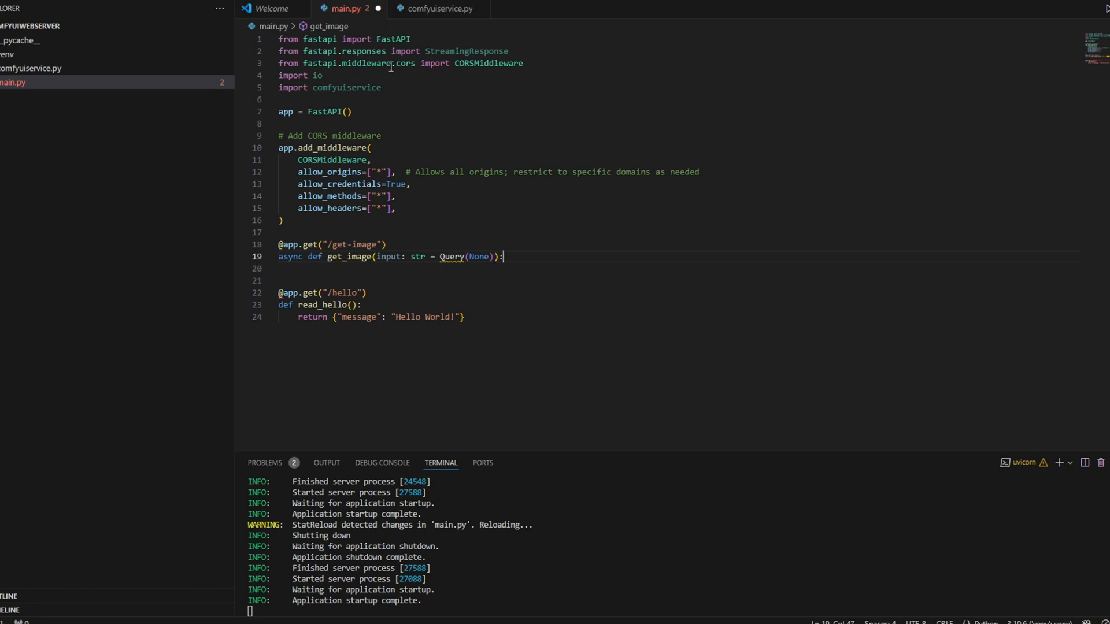
# Step: Fetch the image with comfyuiservice.fetch_image_from_comfy inside get_image
pyautogui.write(', query')
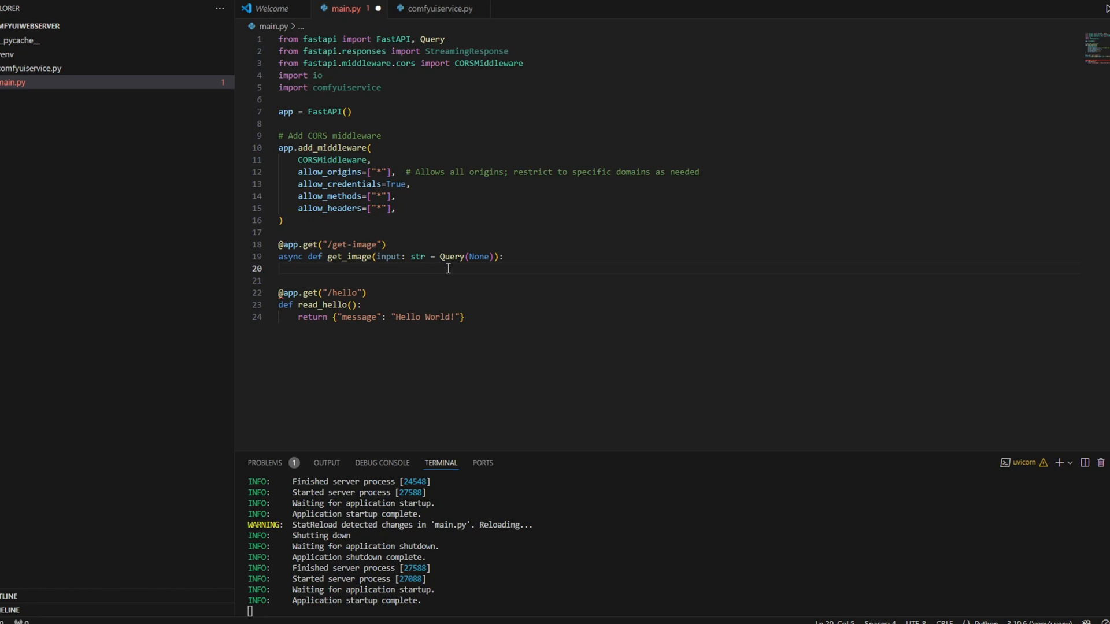
pyautogui.write('image')
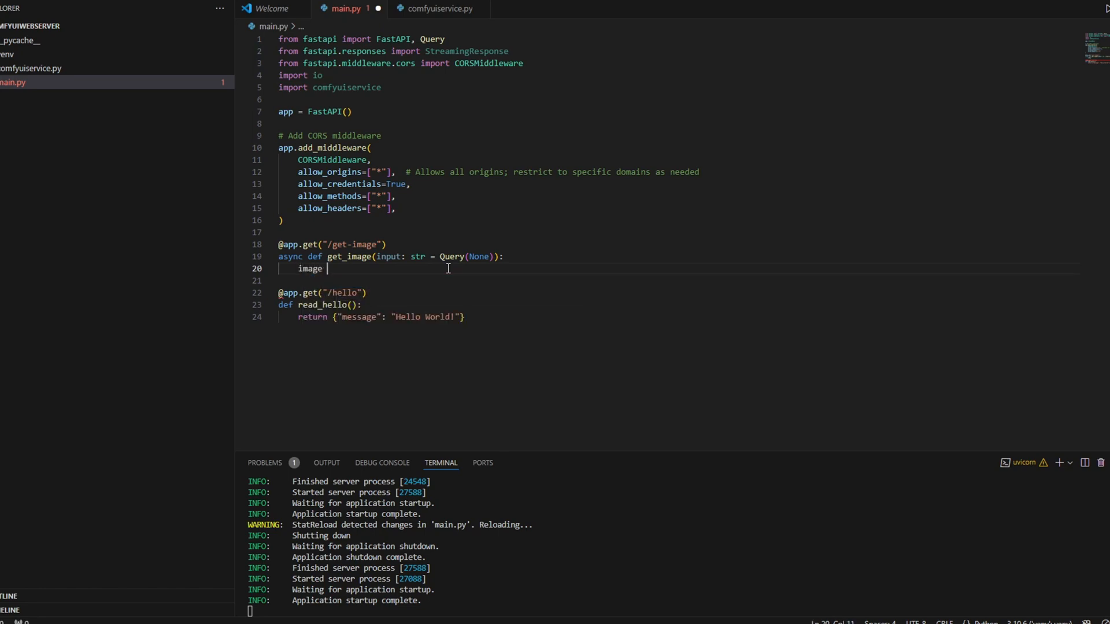
pyautogui.write('= comfyuiservice.fetch_i')
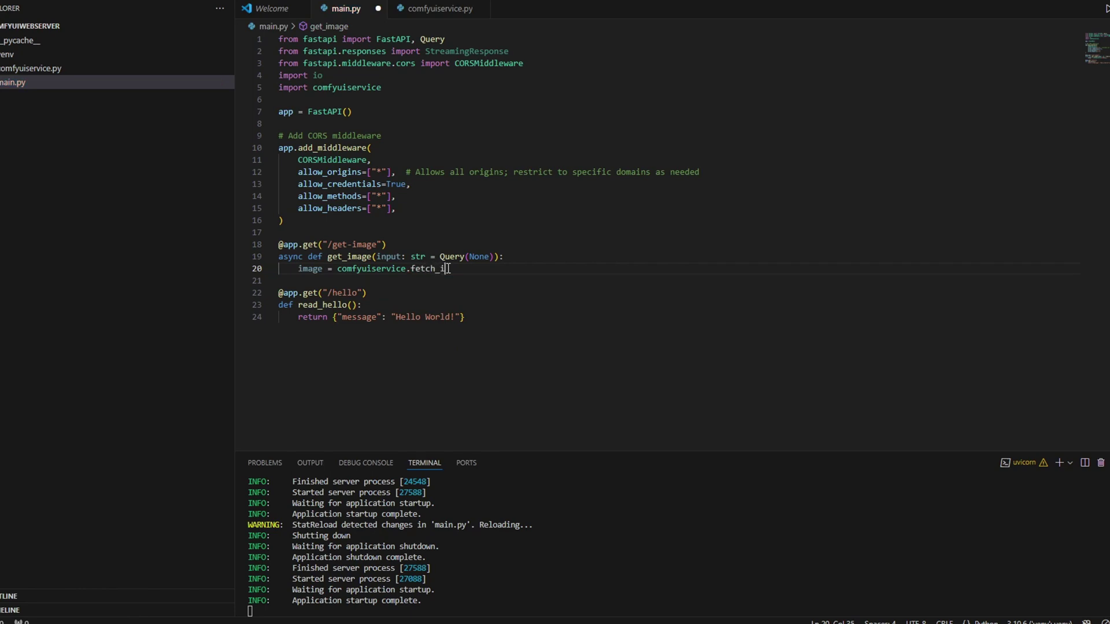
pyautogui.write('mage_from_comfy(input')
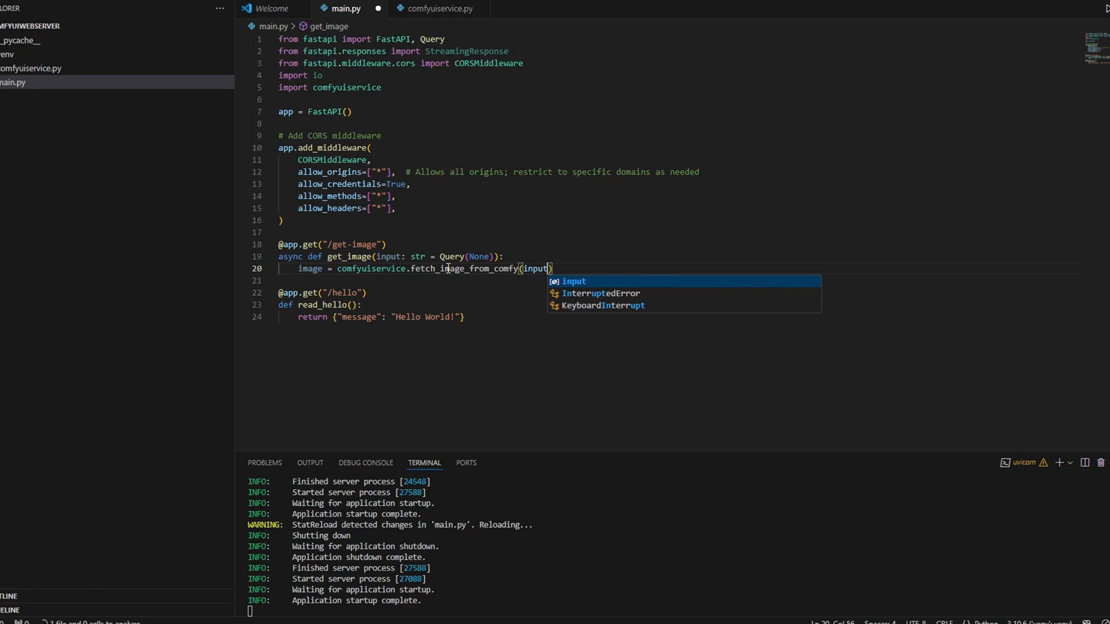
pyautogui.press('Enter')
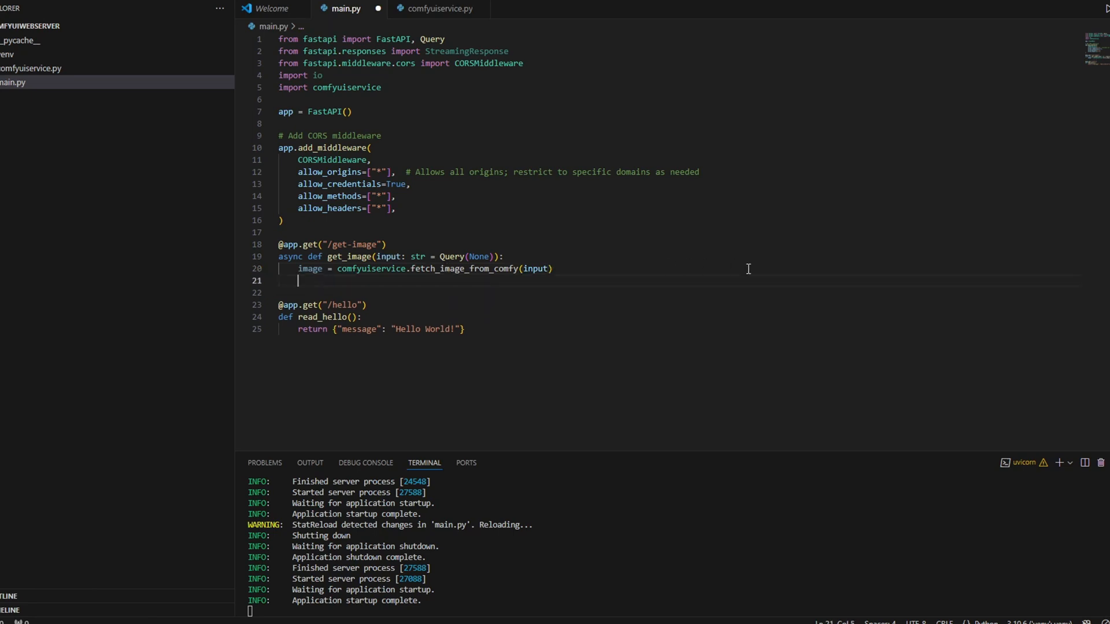
# Step: Wrap the image in io.BytesIO and return a StreamingResponse with media_type image/png
pyautogui.write('image_stream = io.BytesIO')
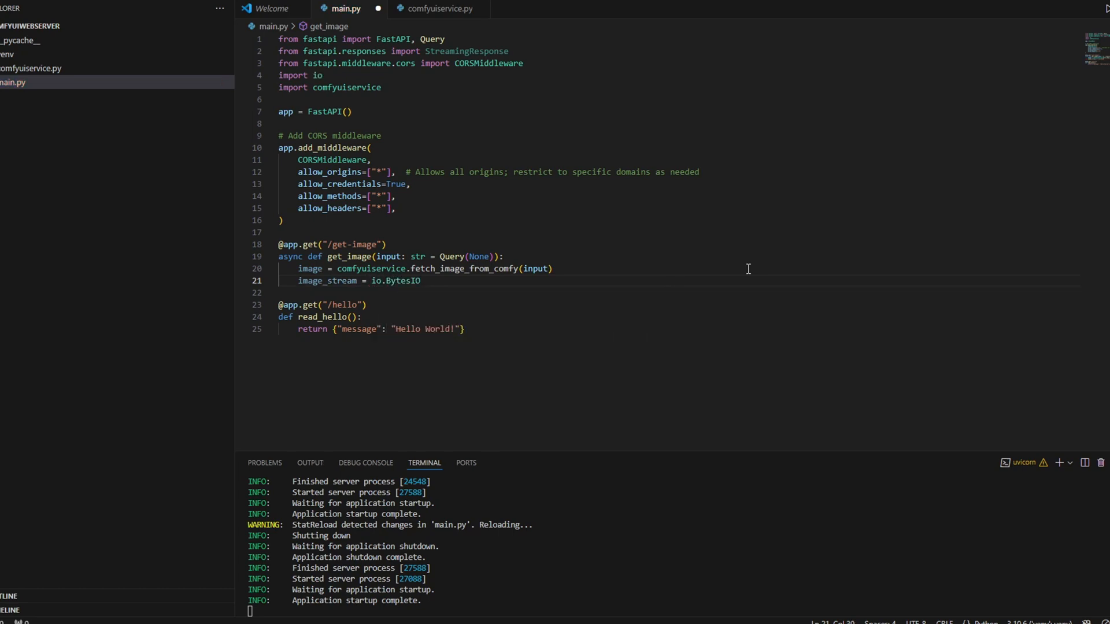
pyautogui.write('(image)')
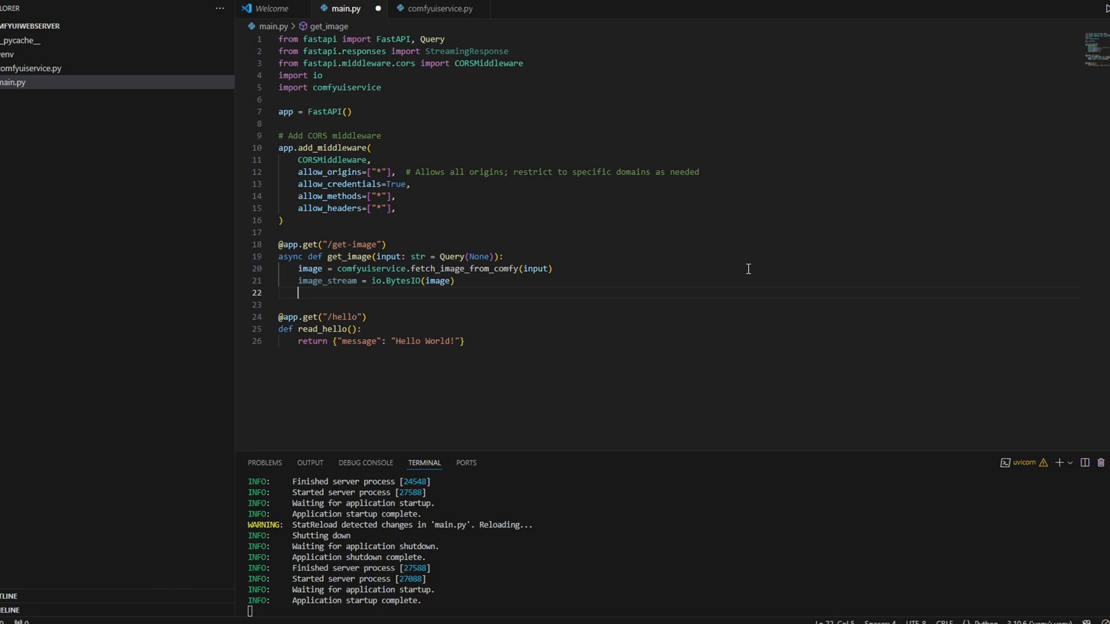
pyautogui.write('return streamingResponse(image_stream, media')
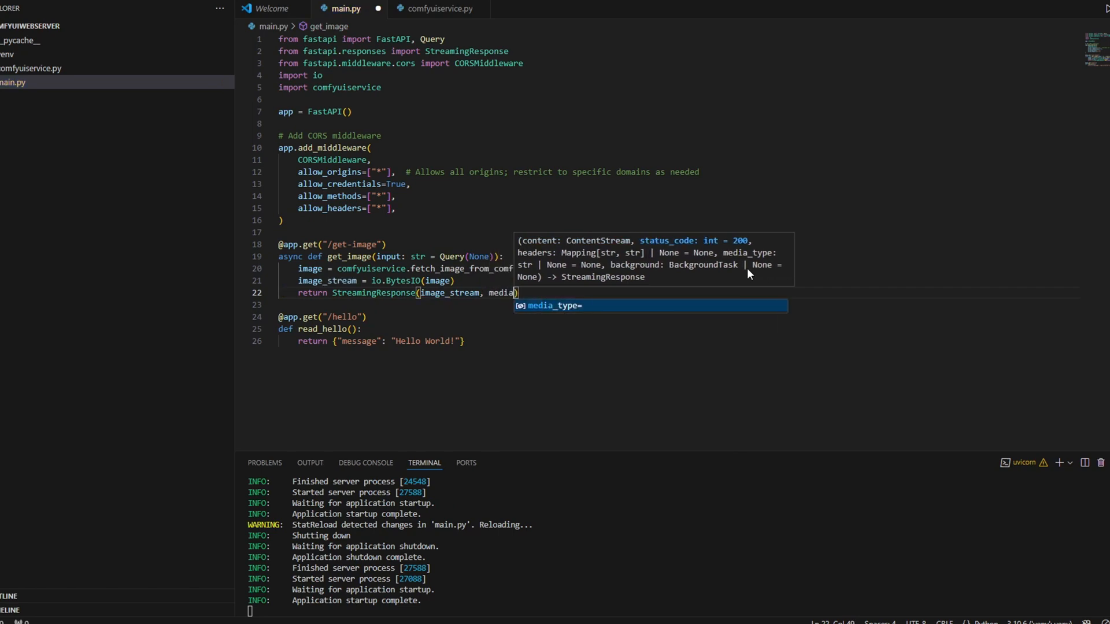
pyautogui.write('media_type=""')
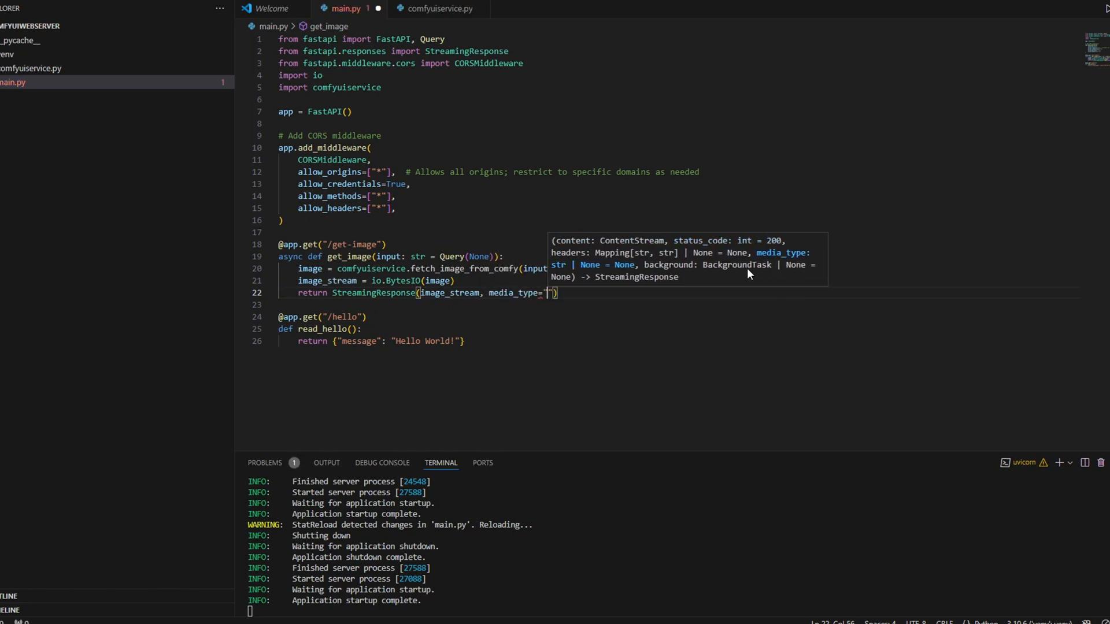
pyautogui.write('image/png')
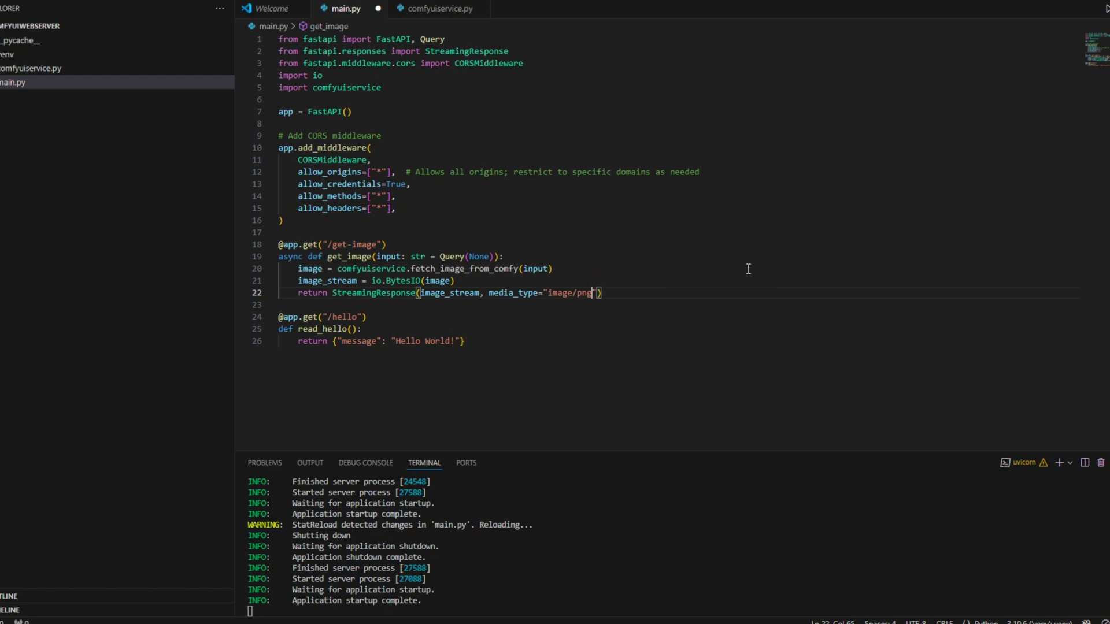
pyautogui.click(438, 9)
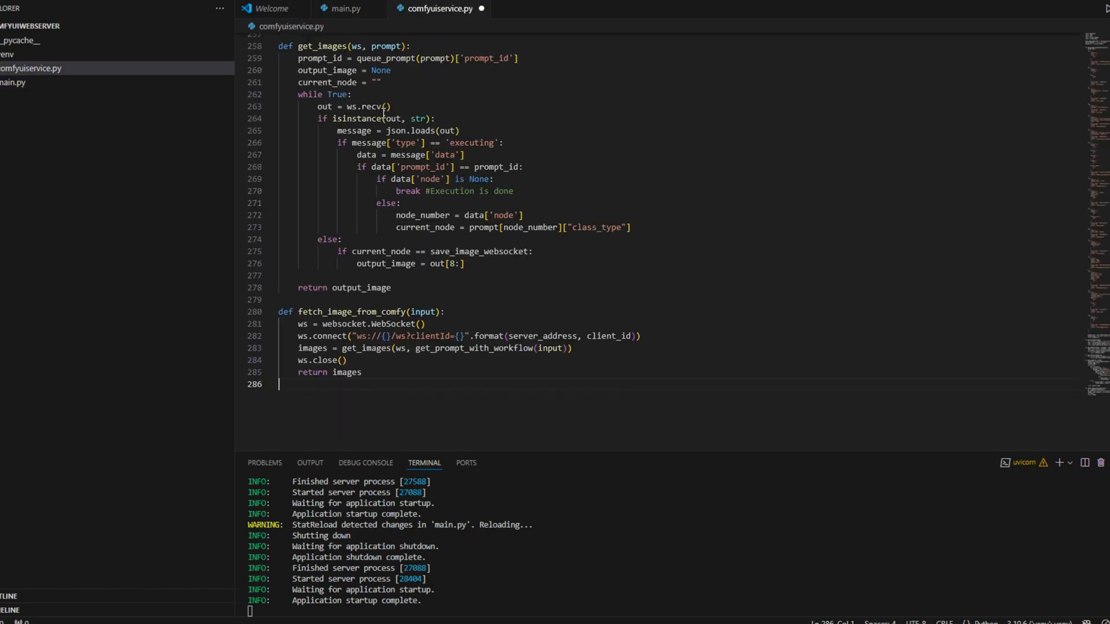
# Step: Scroll through the open workflow JSON file in the editor
pyautogui.scroll(3)
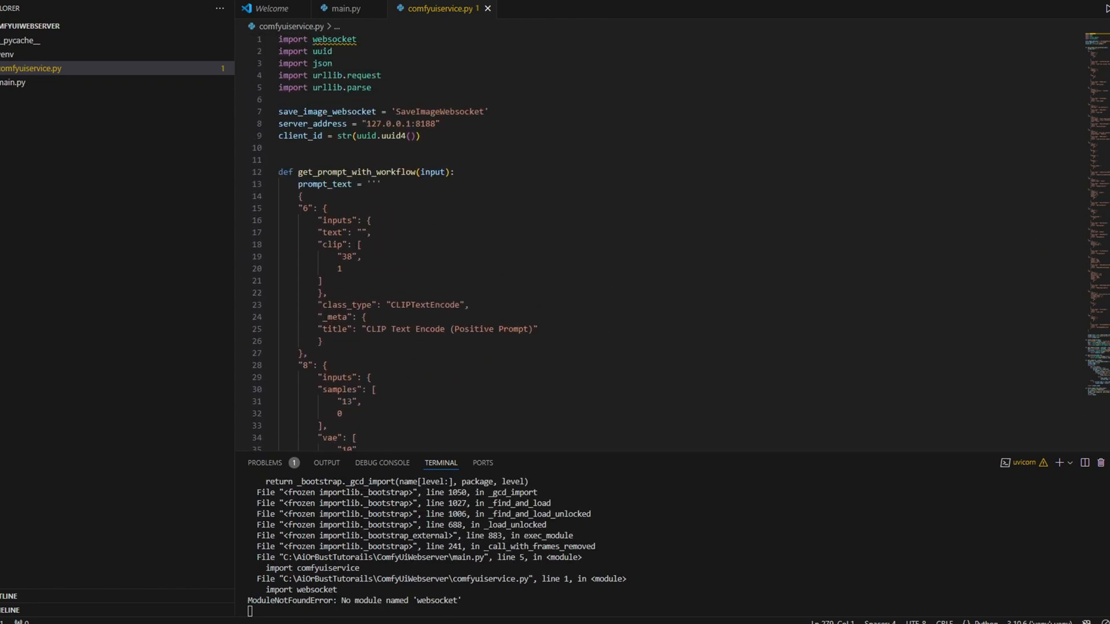
pyautogui.scroll(-3)
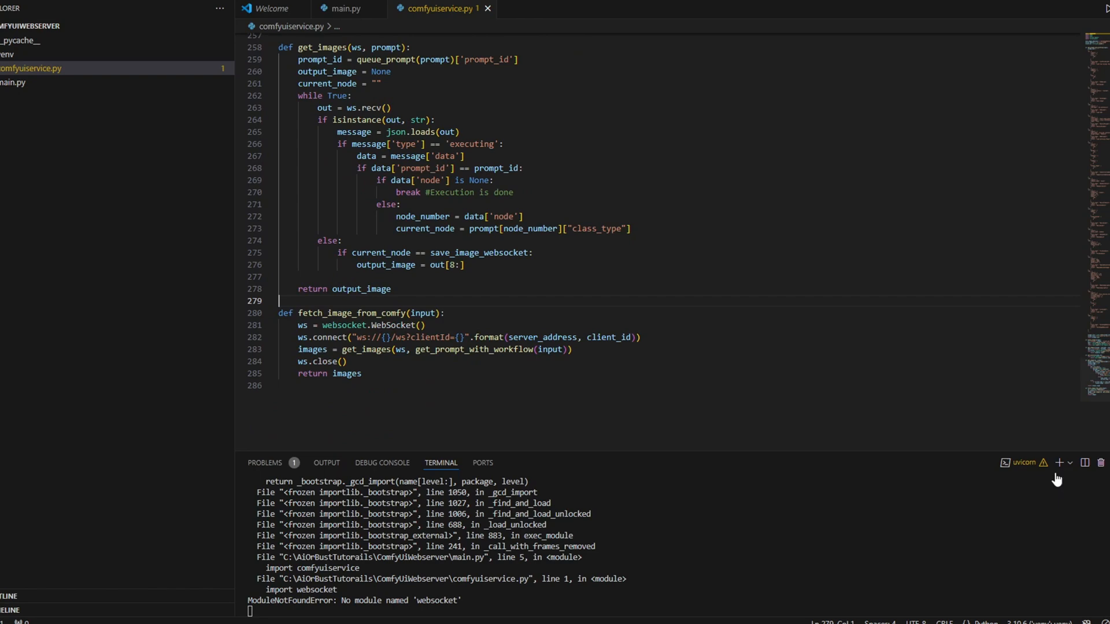
pyautogui.scroll(3)
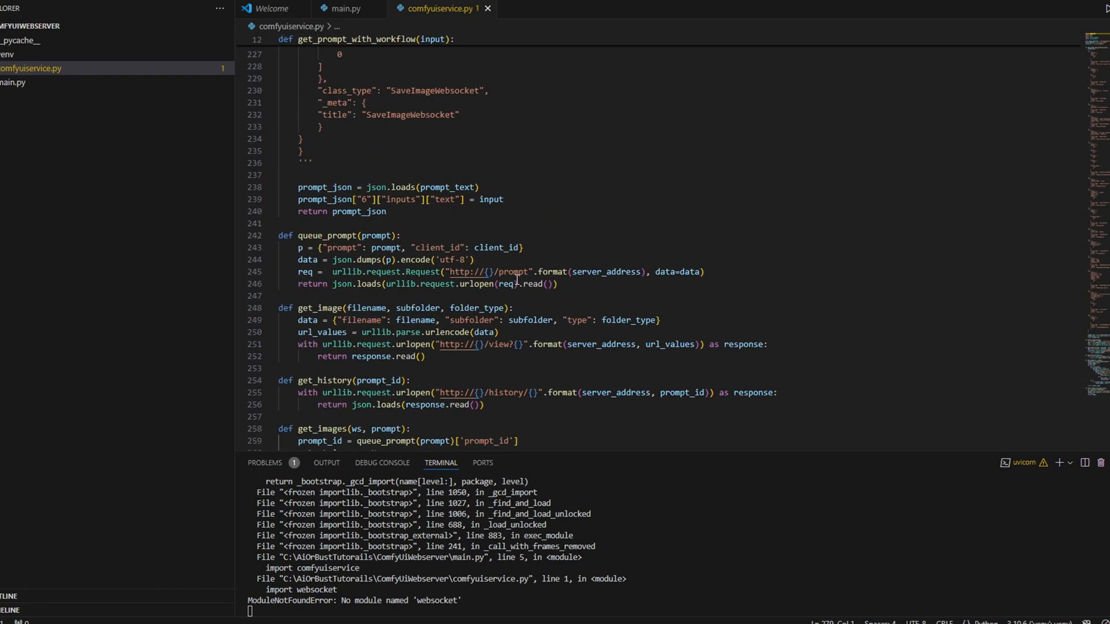
pyautogui.scroll(3)
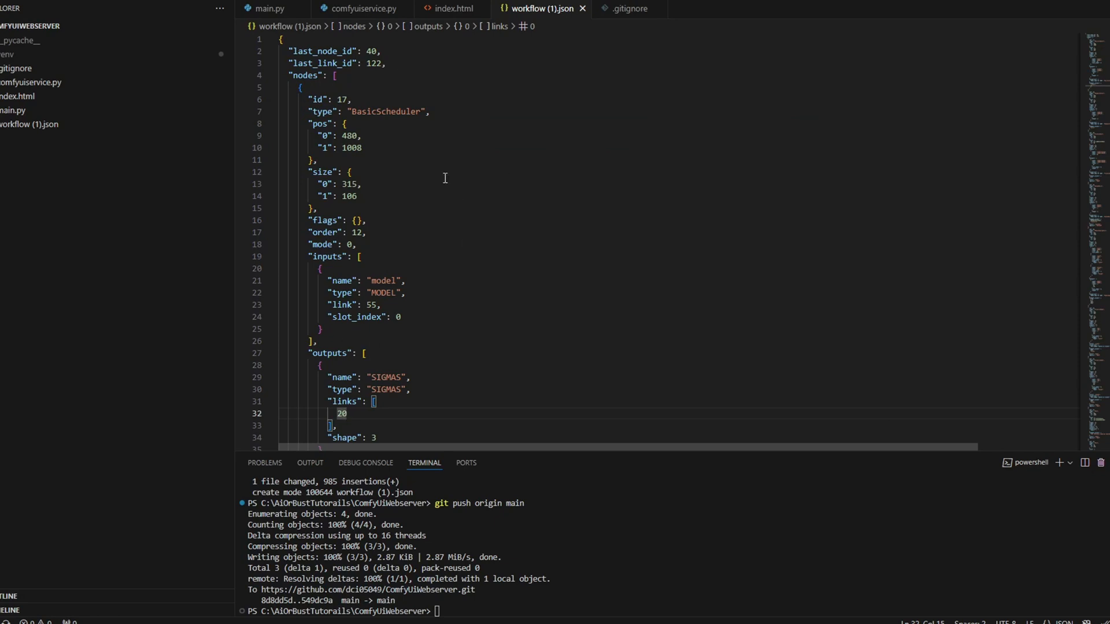
pyautogui.moveTo(51, 163)
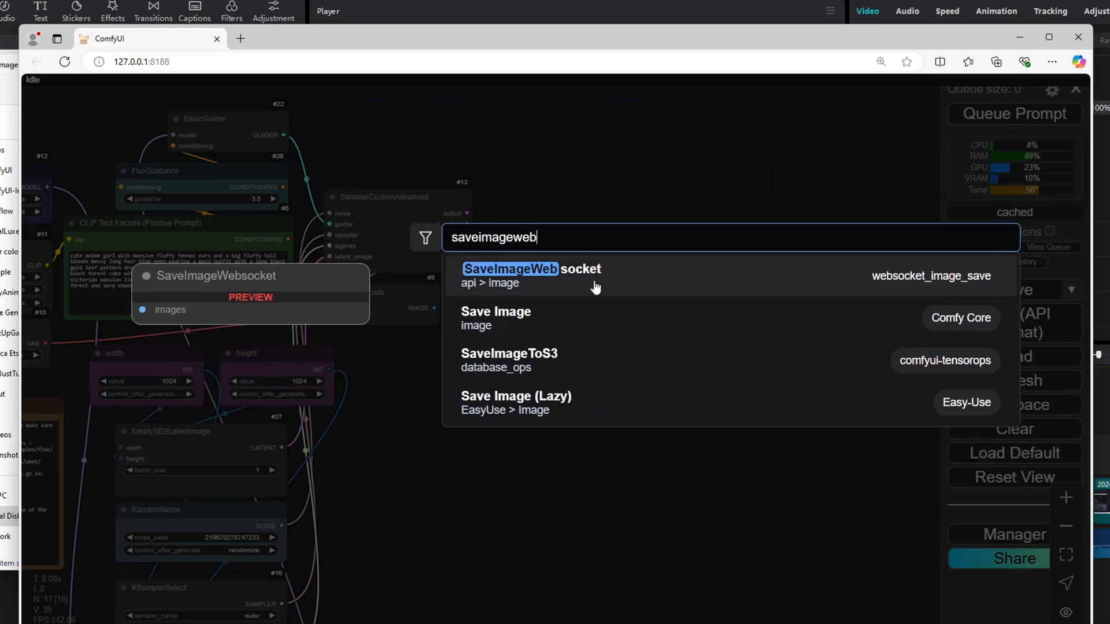
# Step: Add a SaveImageWebsocket node after the decoded image and enable dev mode options in Settings
pyautogui.click(510, 275)
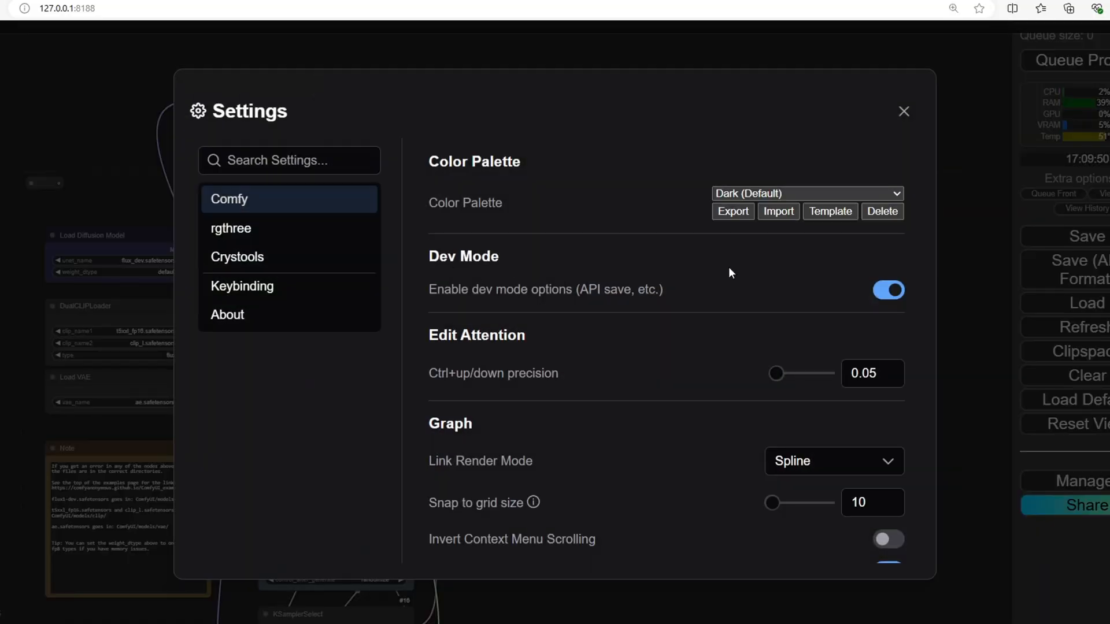
pyautogui.click(888, 290)
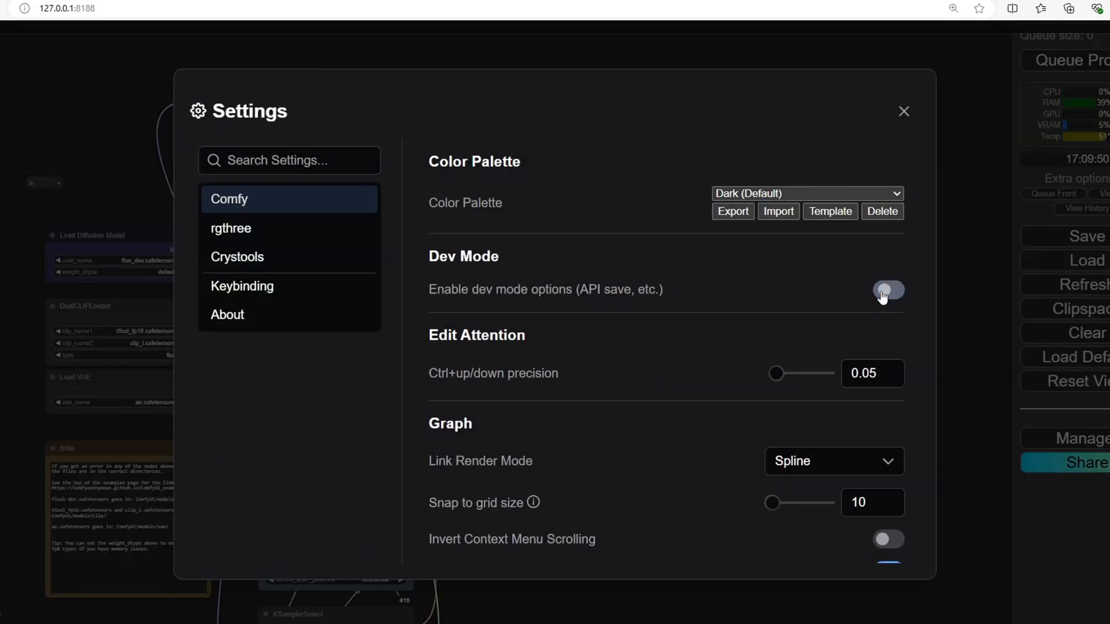
pyautogui.click(888, 290)
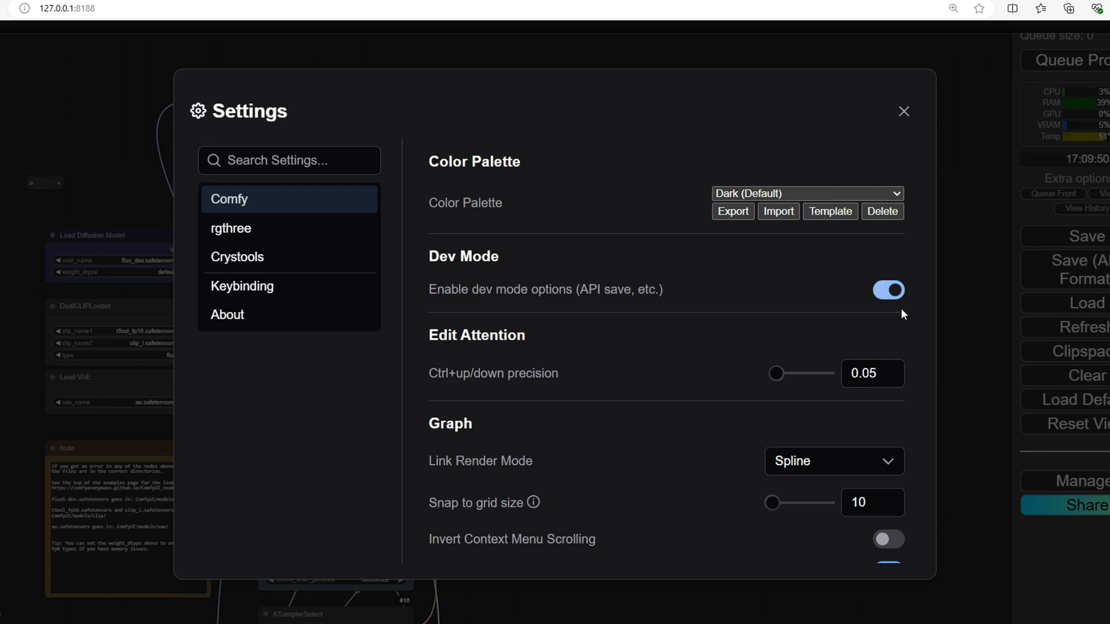
pyautogui.moveTo(1094, 286)
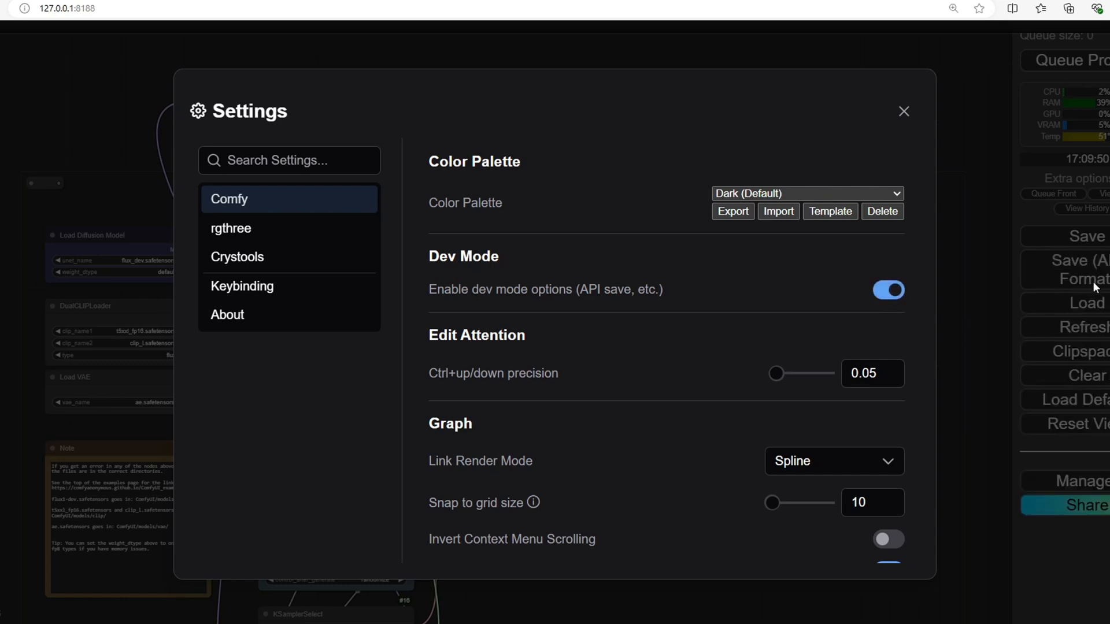
pyautogui.moveTo(903, 111)
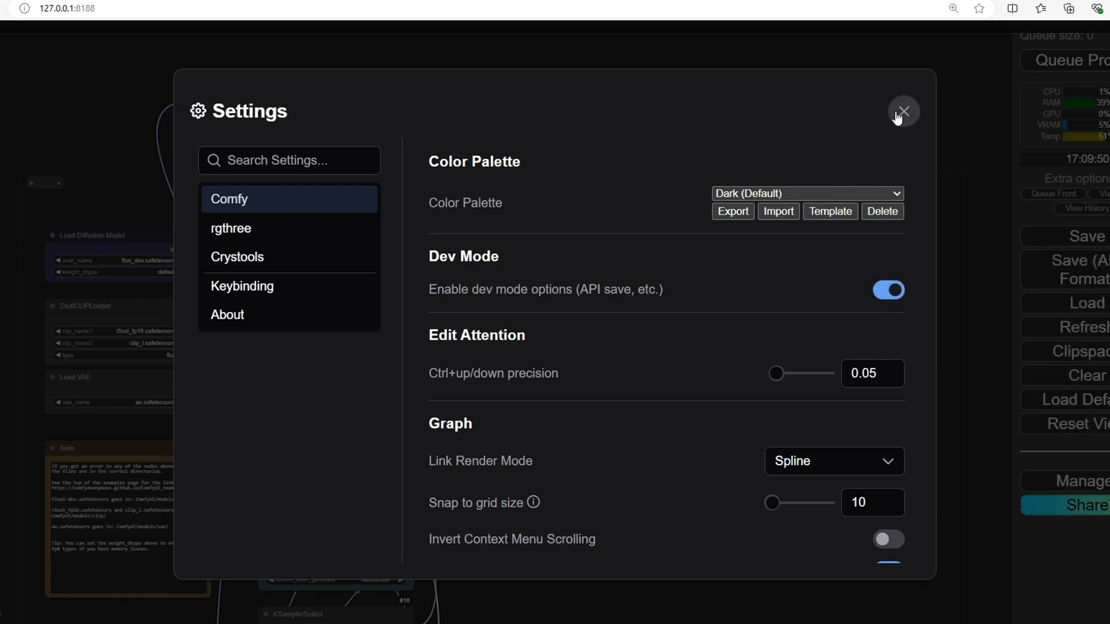
pyautogui.click(902, 111)
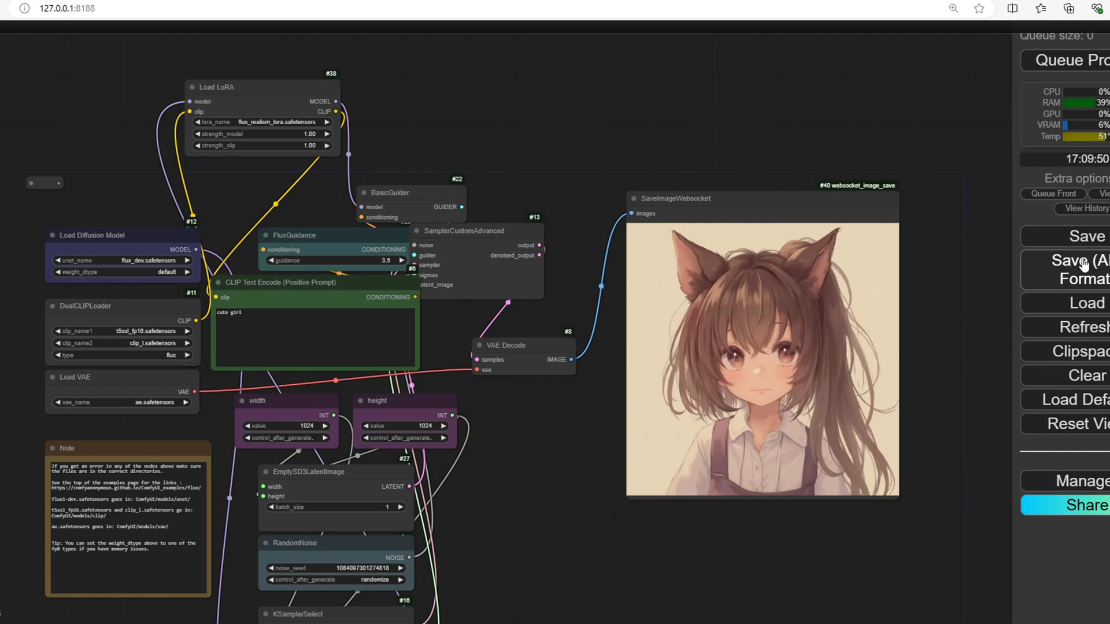
pyautogui.moveTo(754, 623)
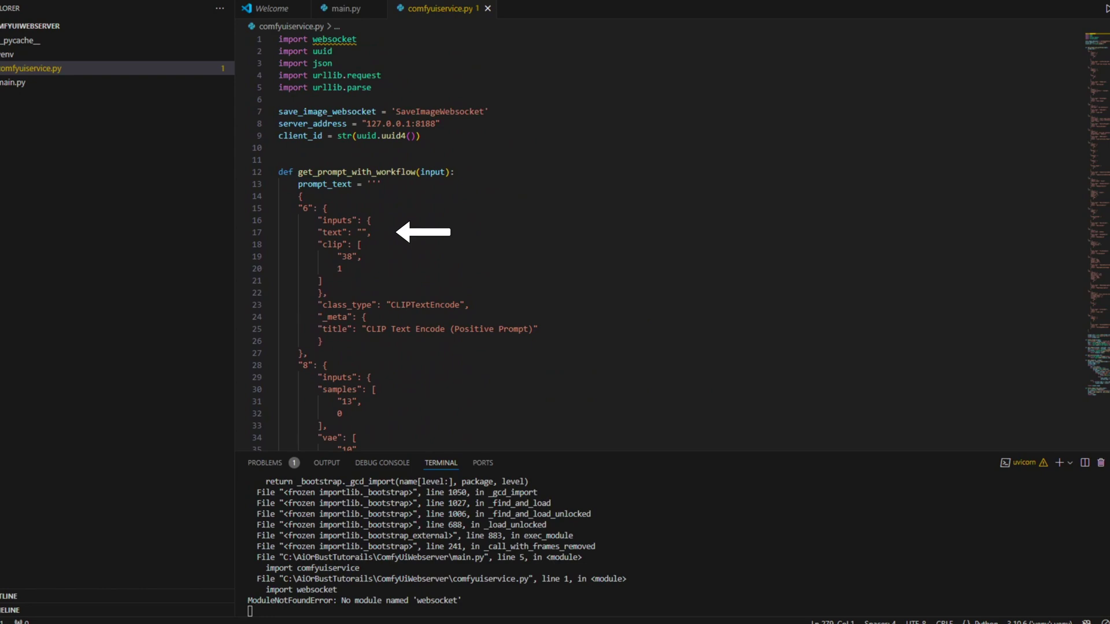
# Step: Select the fetch_image_from_comfy call in main.py, then view comfyuiservice.py
pyautogui.click(347, 9)
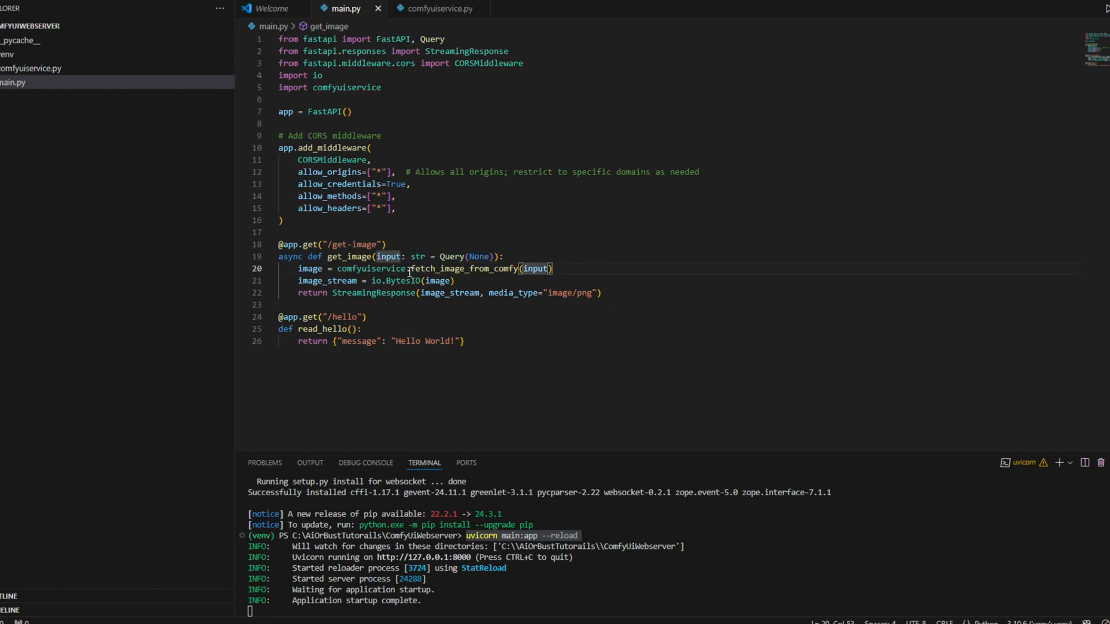
pyautogui.doubleClick(464, 268)
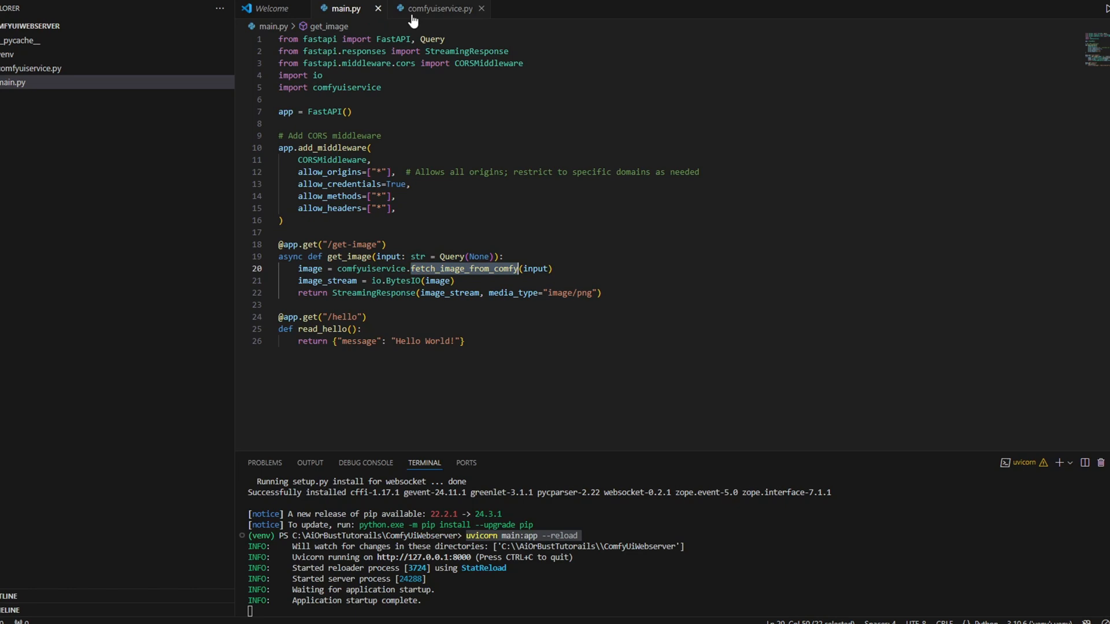
pyautogui.click(439, 8)
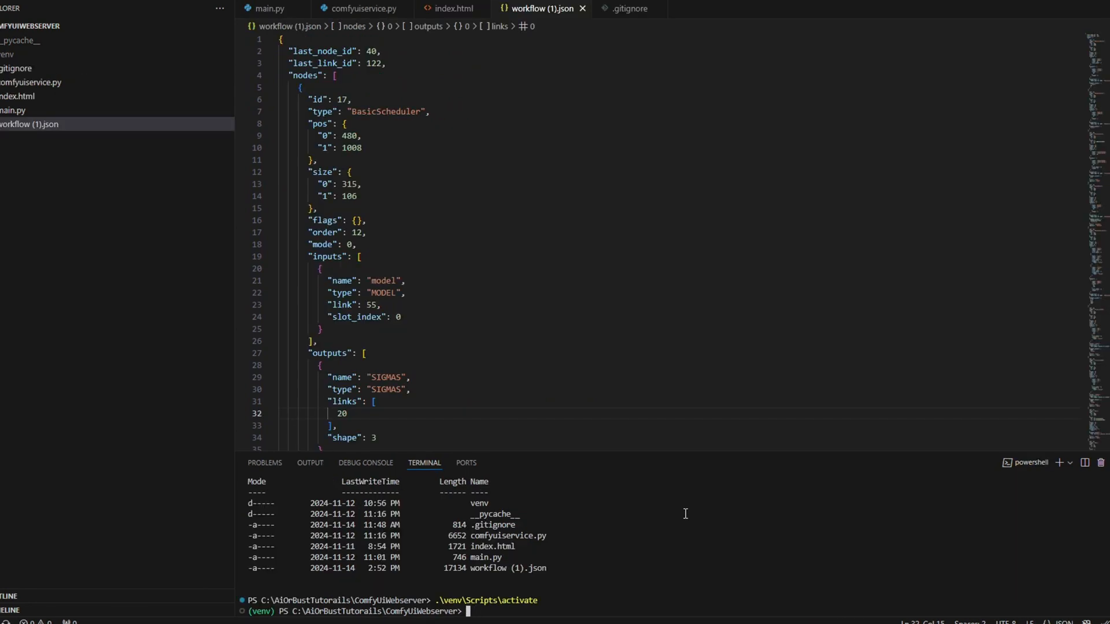
# Step: Run pip install websocket-client in the venv terminal and scroll through comfyuiservice.py
pyautogui.write('pip install webs')
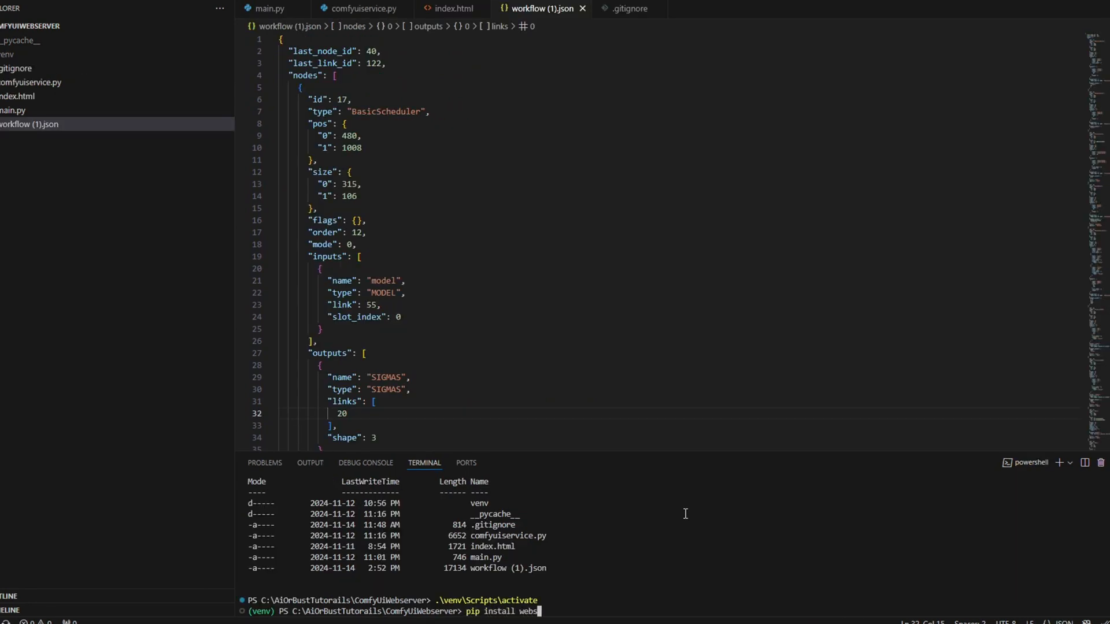
pyautogui.write('ocket-client')
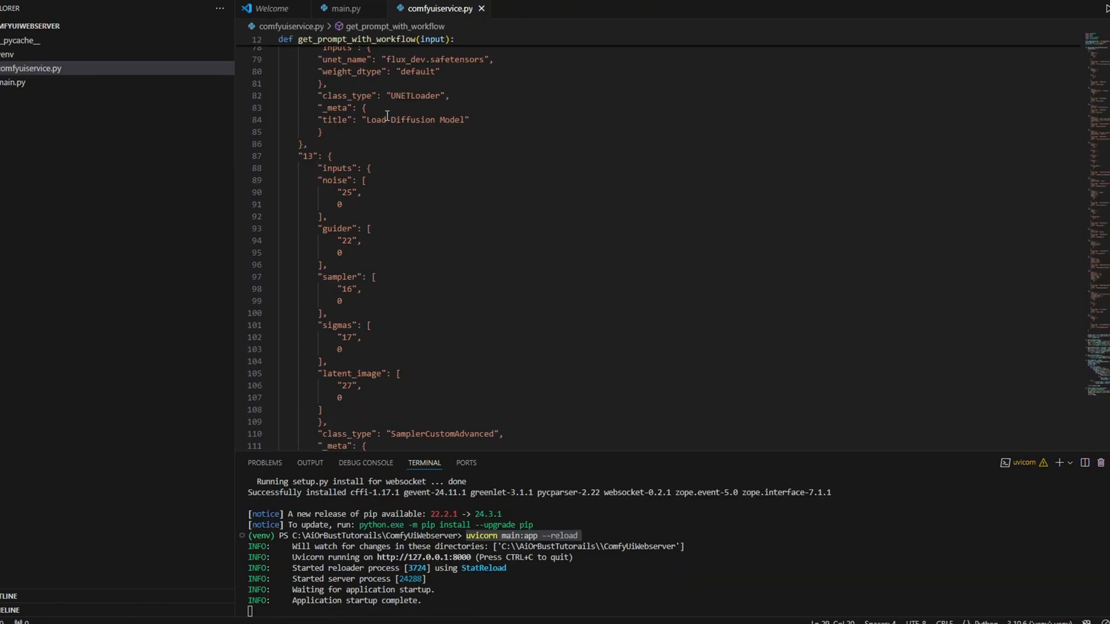
pyautogui.scroll(-3)
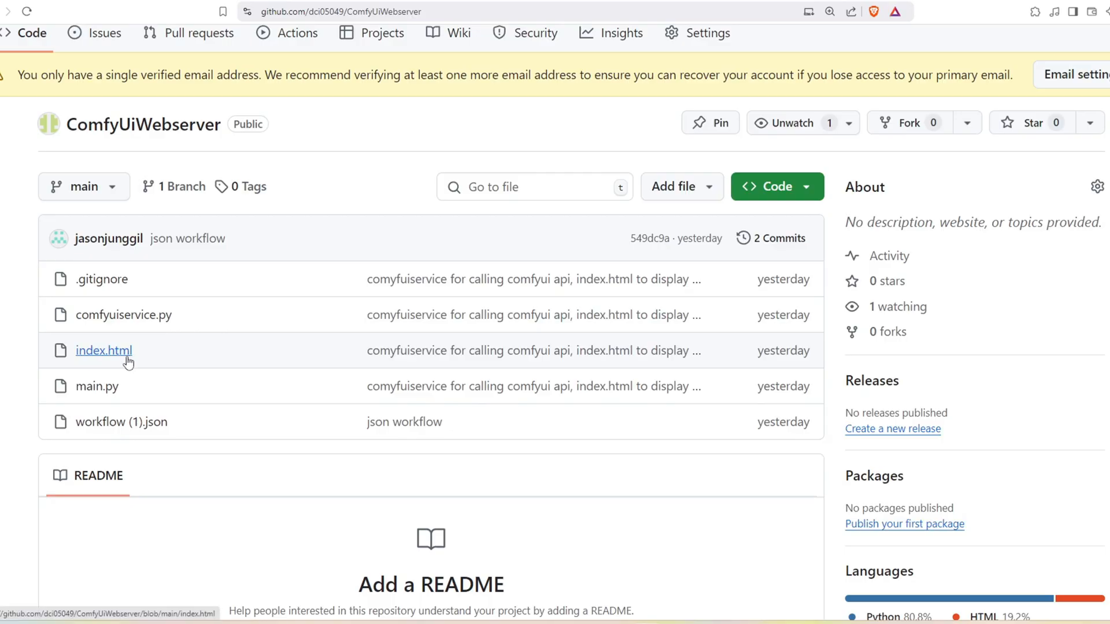
# Step: Open index.html in the GitHub repository and scroll through its fetch-image script
pyautogui.click(103, 350)
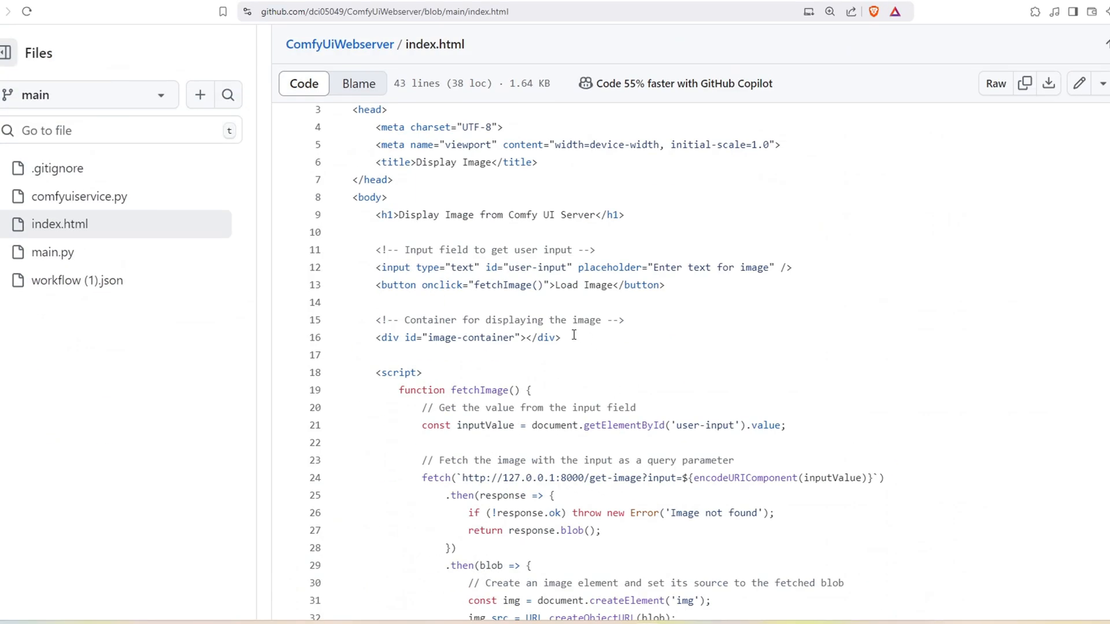
pyautogui.scroll(-3)
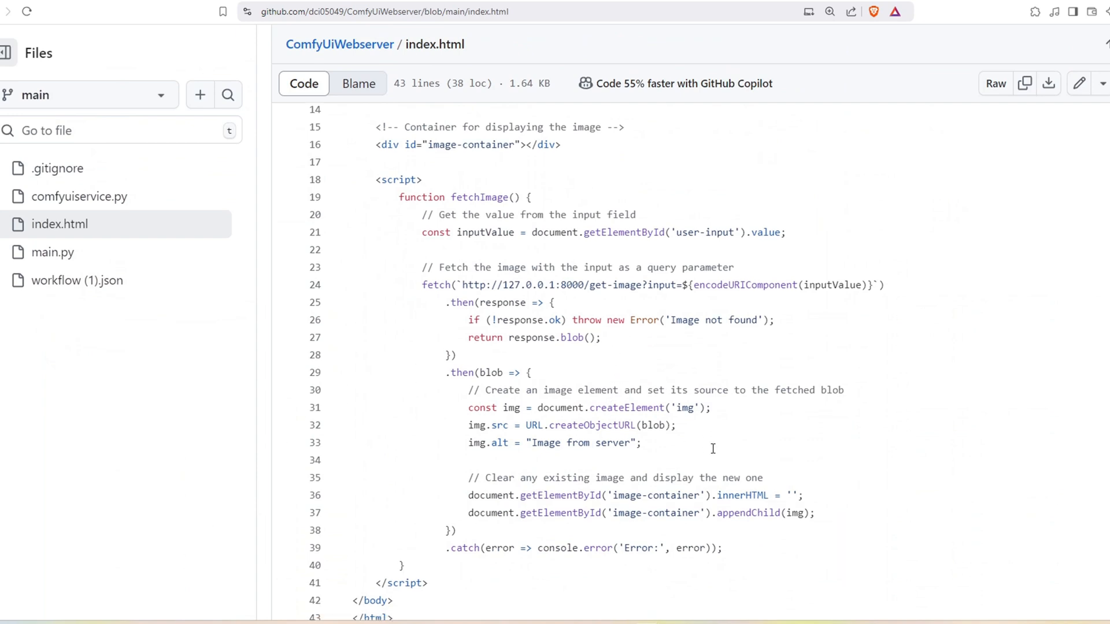
pyautogui.scroll(3)
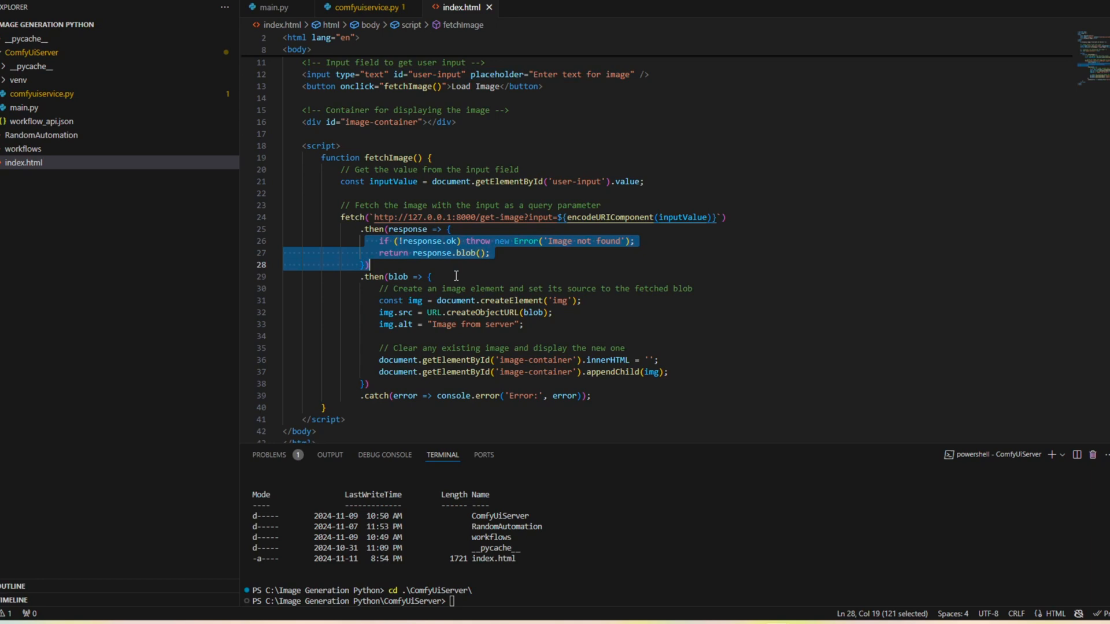
pyautogui.click(430, 276)
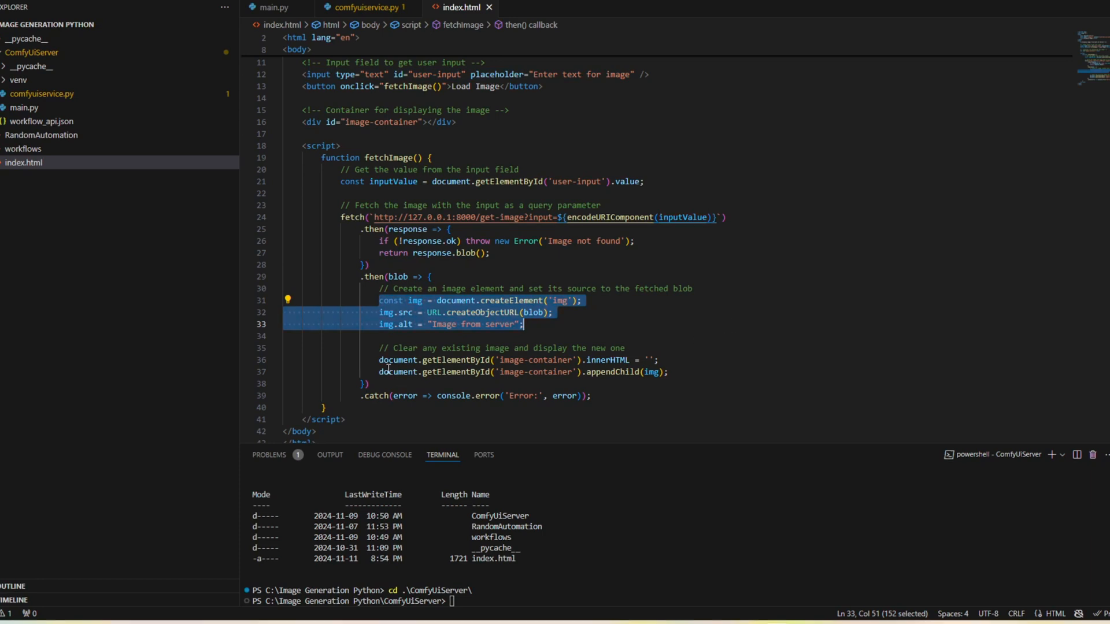
pyautogui.doubleClick(548, 372)
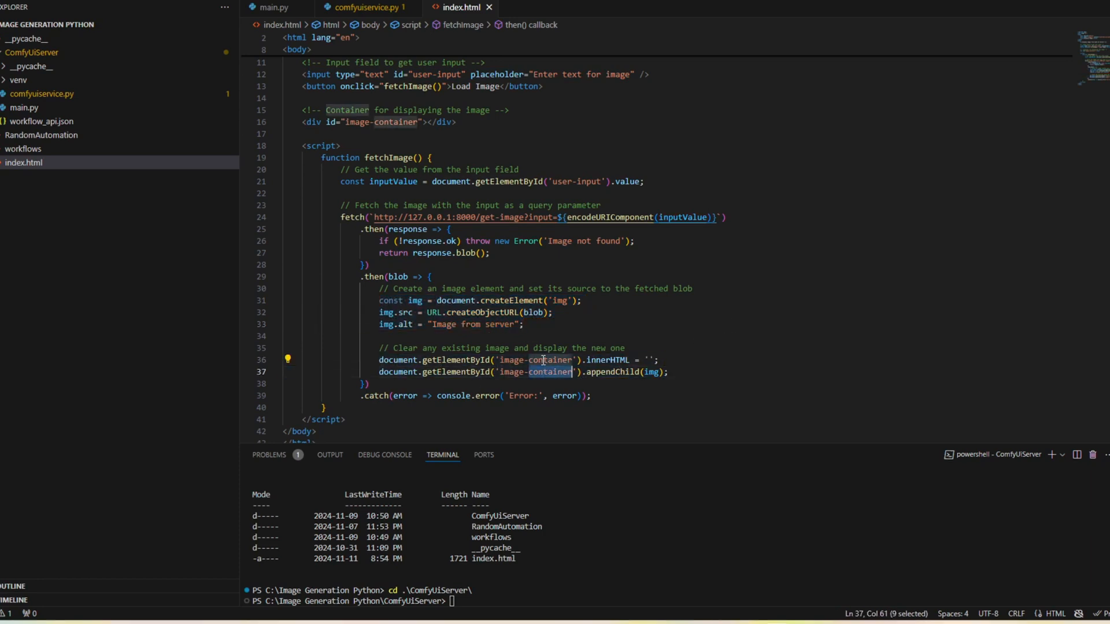
pyautogui.click(436, 122)
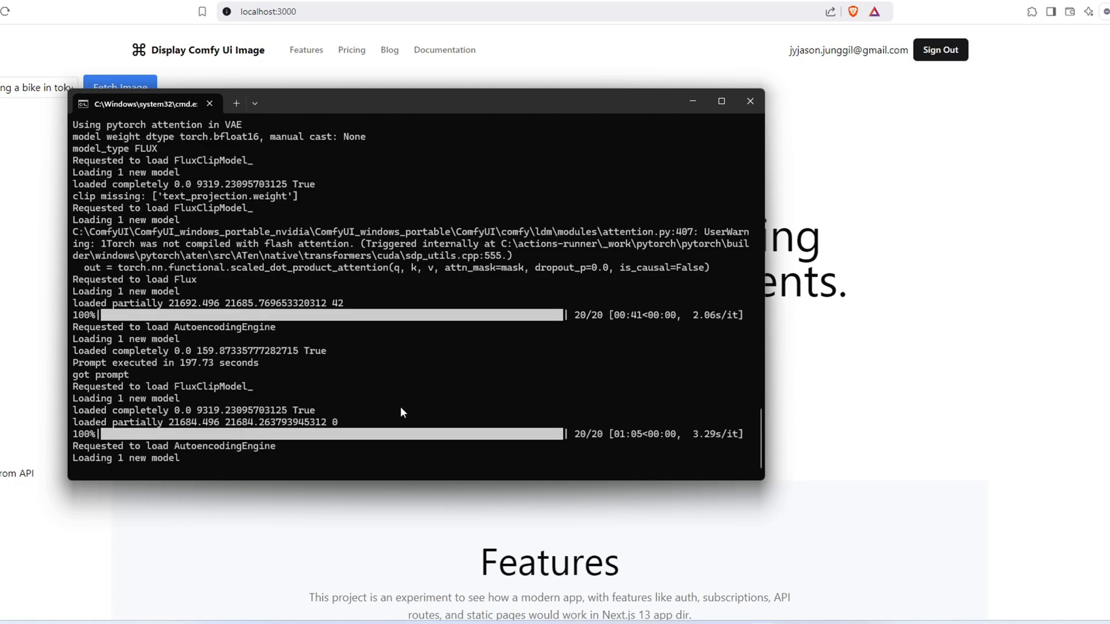
# Step: Close the console, fetch the image, and scroll to the Shrek-on-a-bike result
pyautogui.click(749, 101)
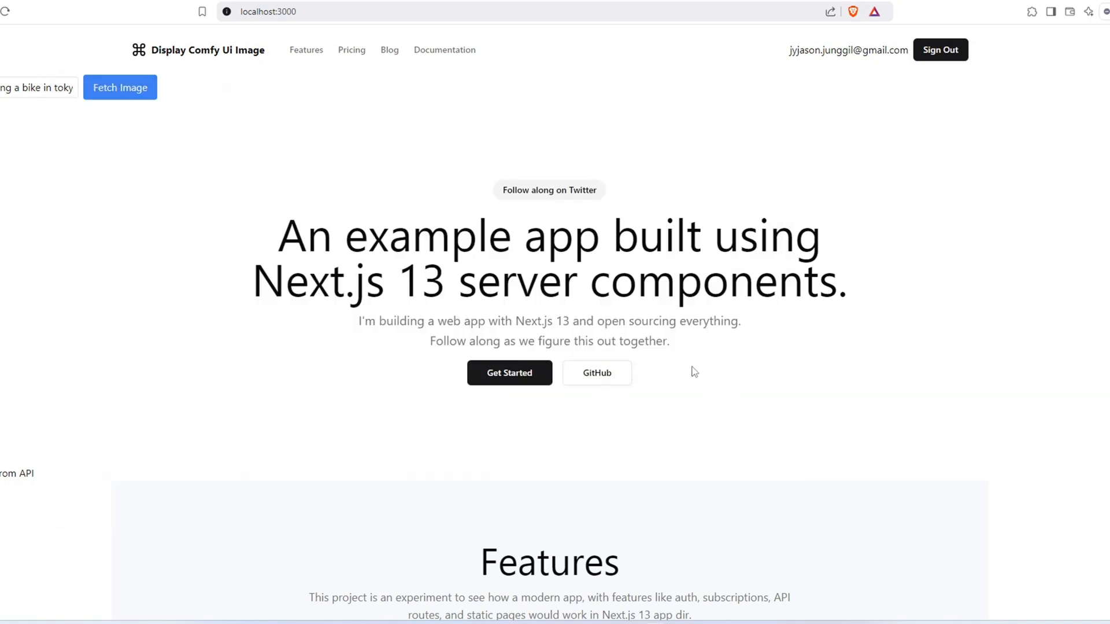
pyautogui.click(120, 88)
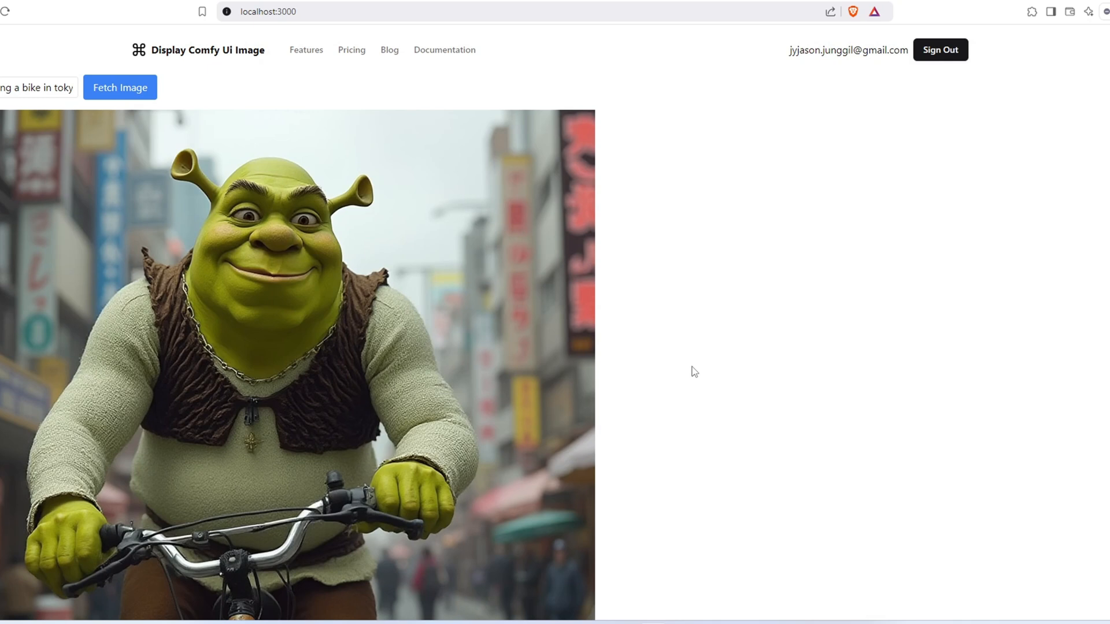
pyautogui.scroll(-3)
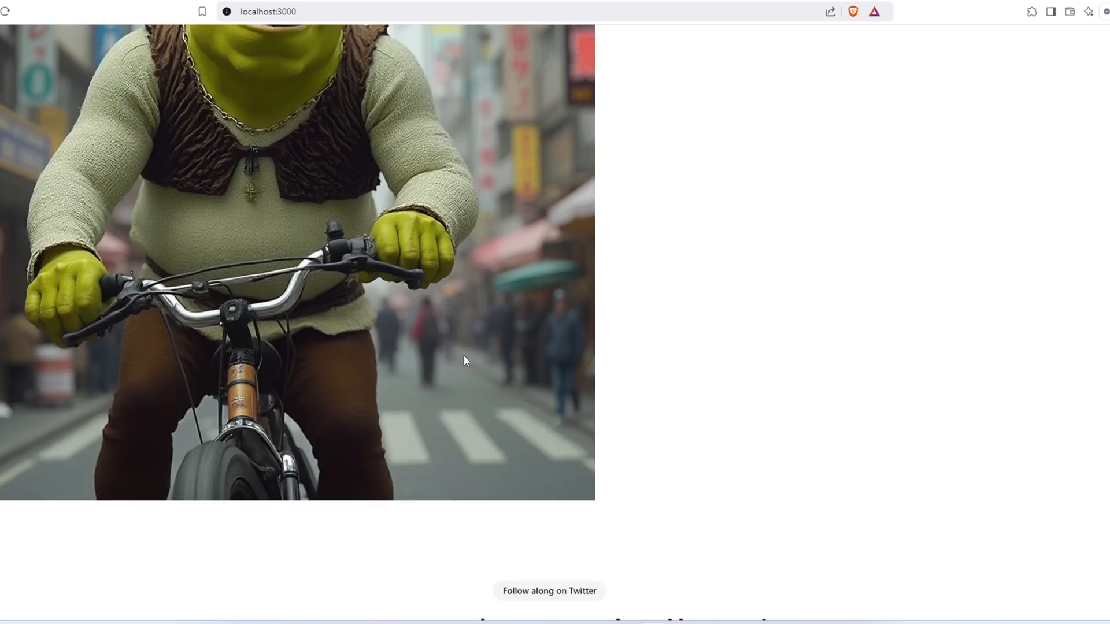